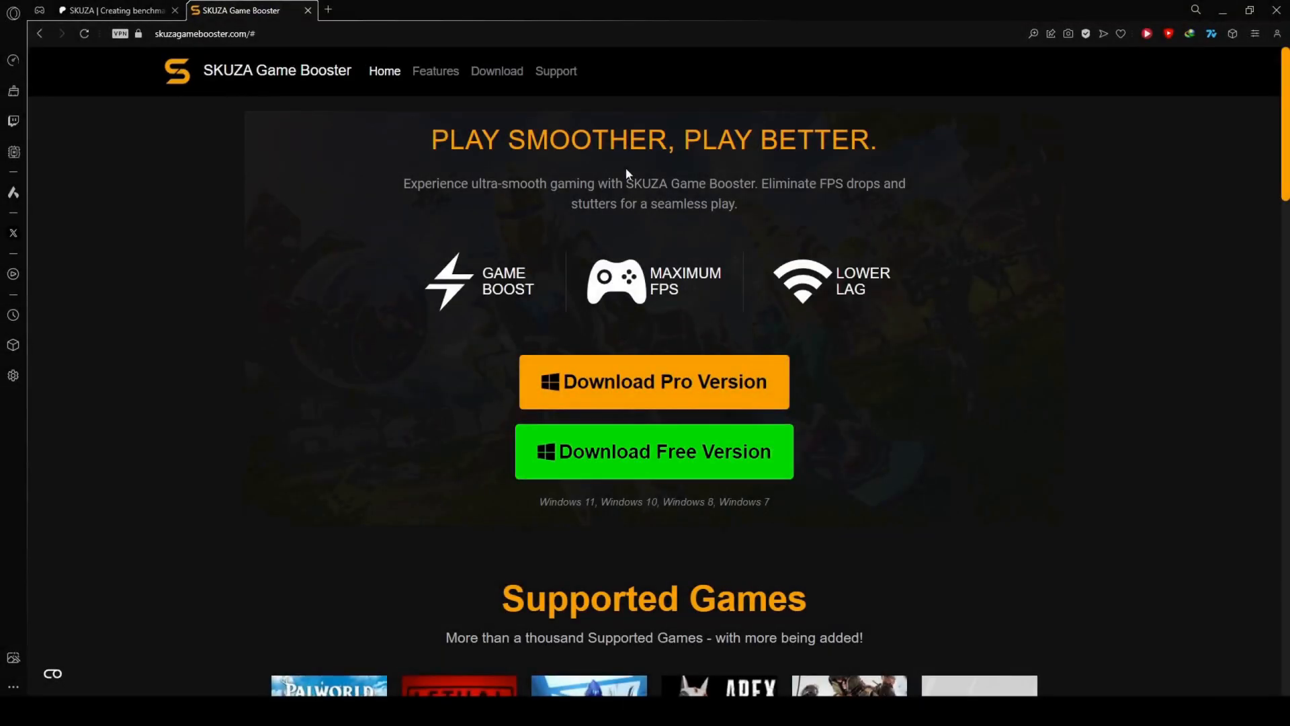
- Download the free SKUZA Game Booster installer and save it to Downloads
scroll("down", 3)
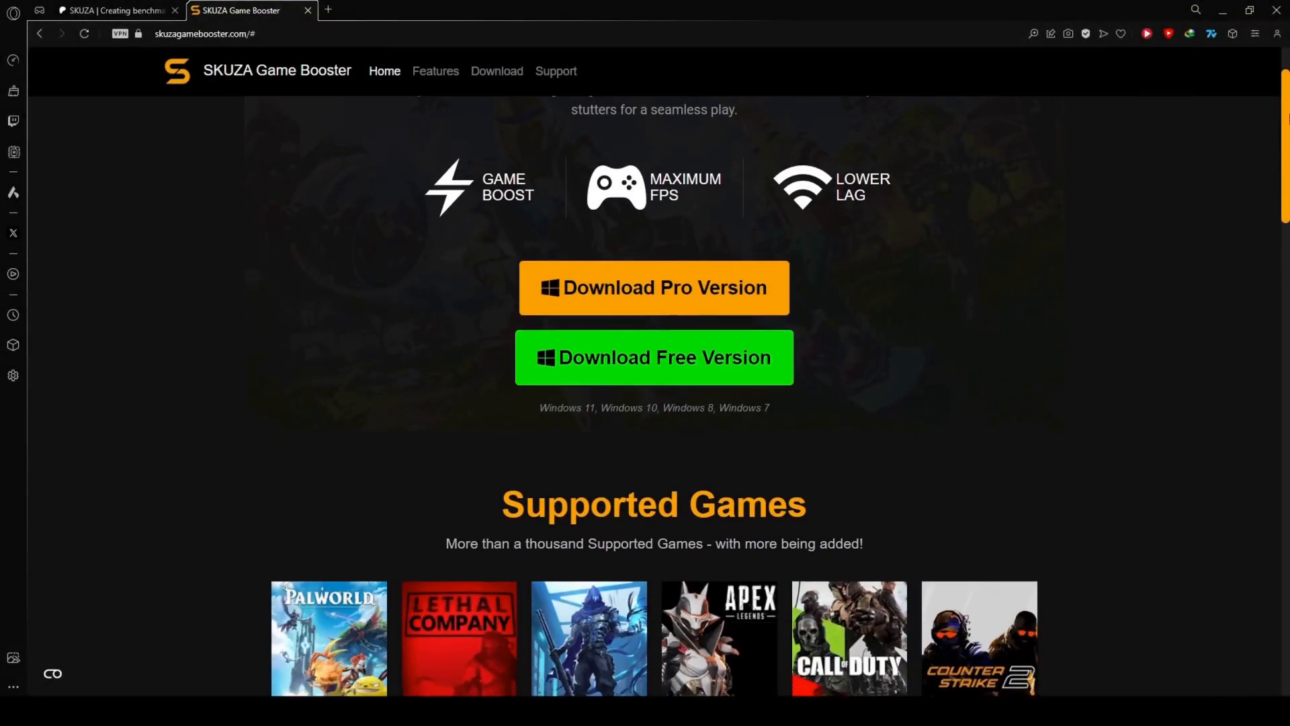
scroll("down", 3)
type("batman")
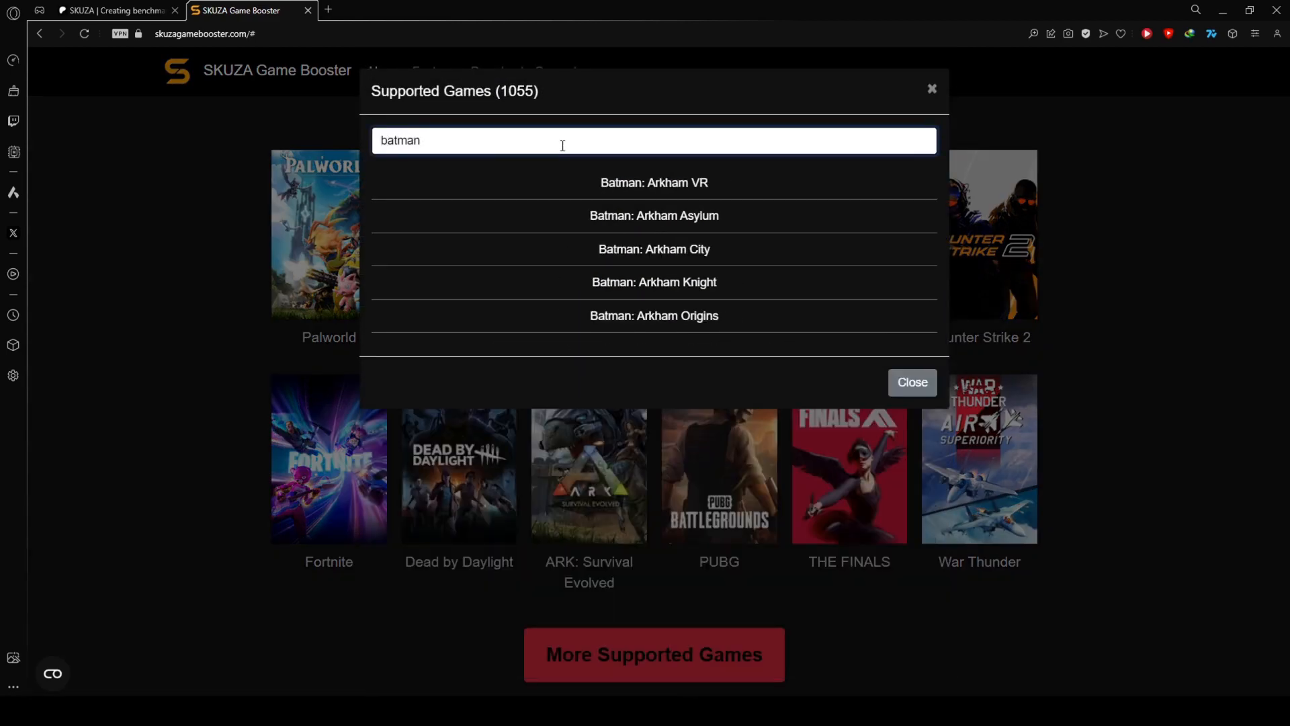
mouse_move(898, 135)
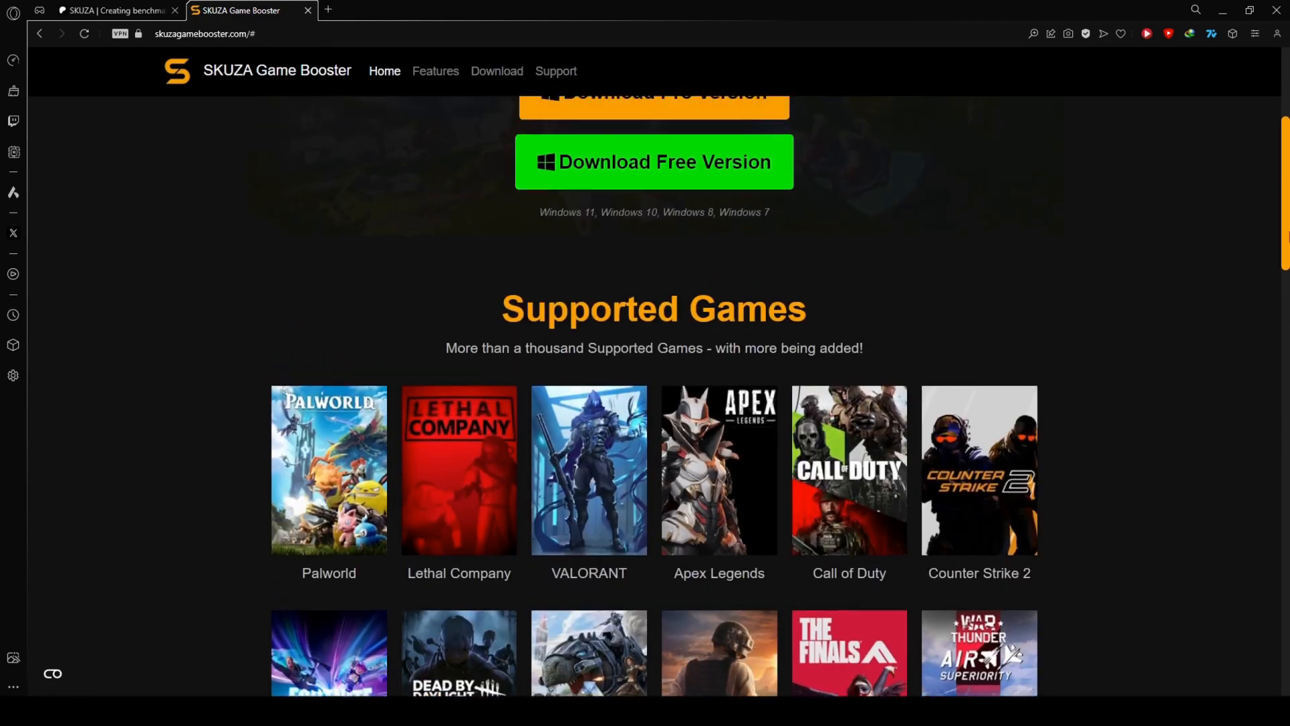
left_click(653, 162)
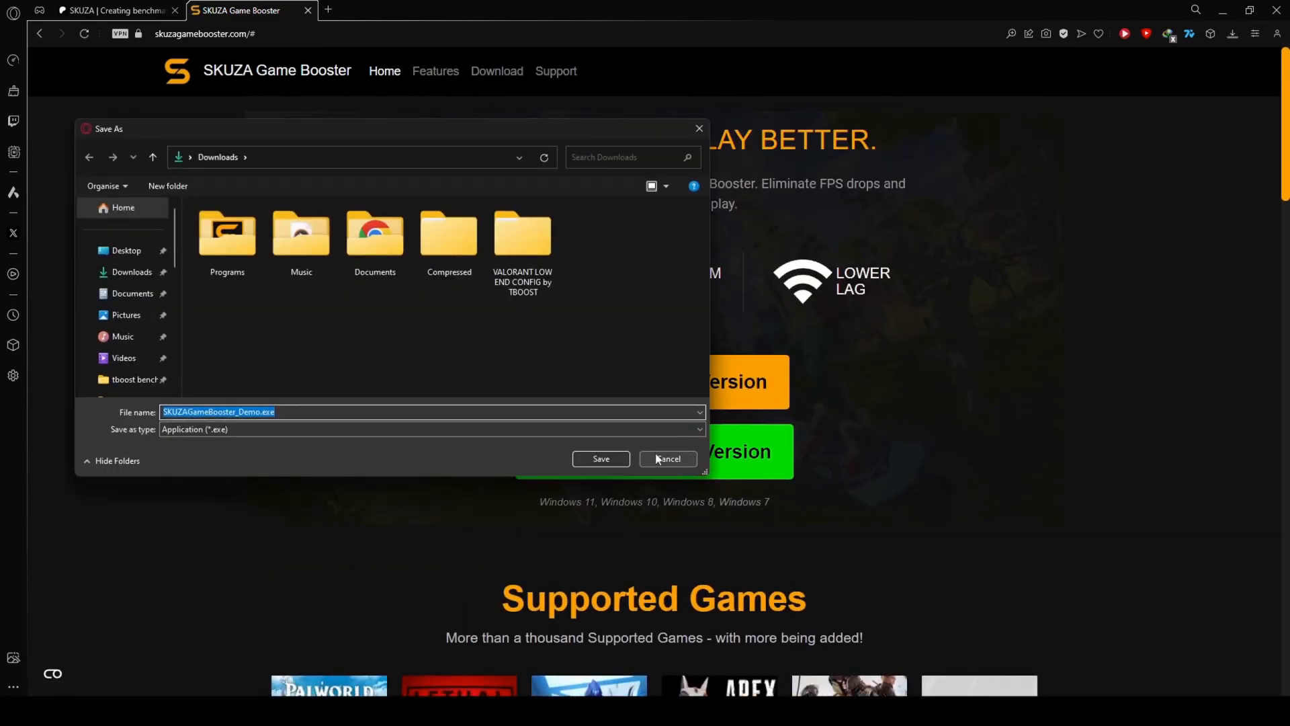
mouse_move(595, 465)
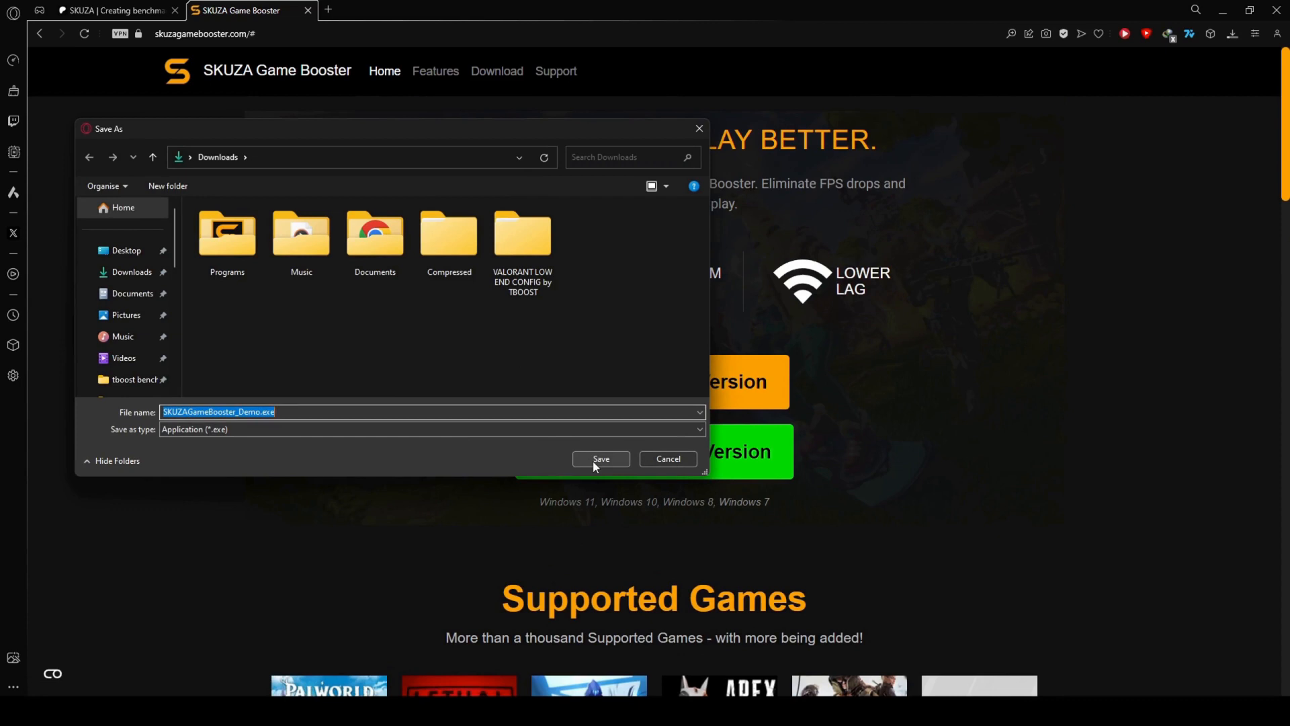
left_click(600, 459)
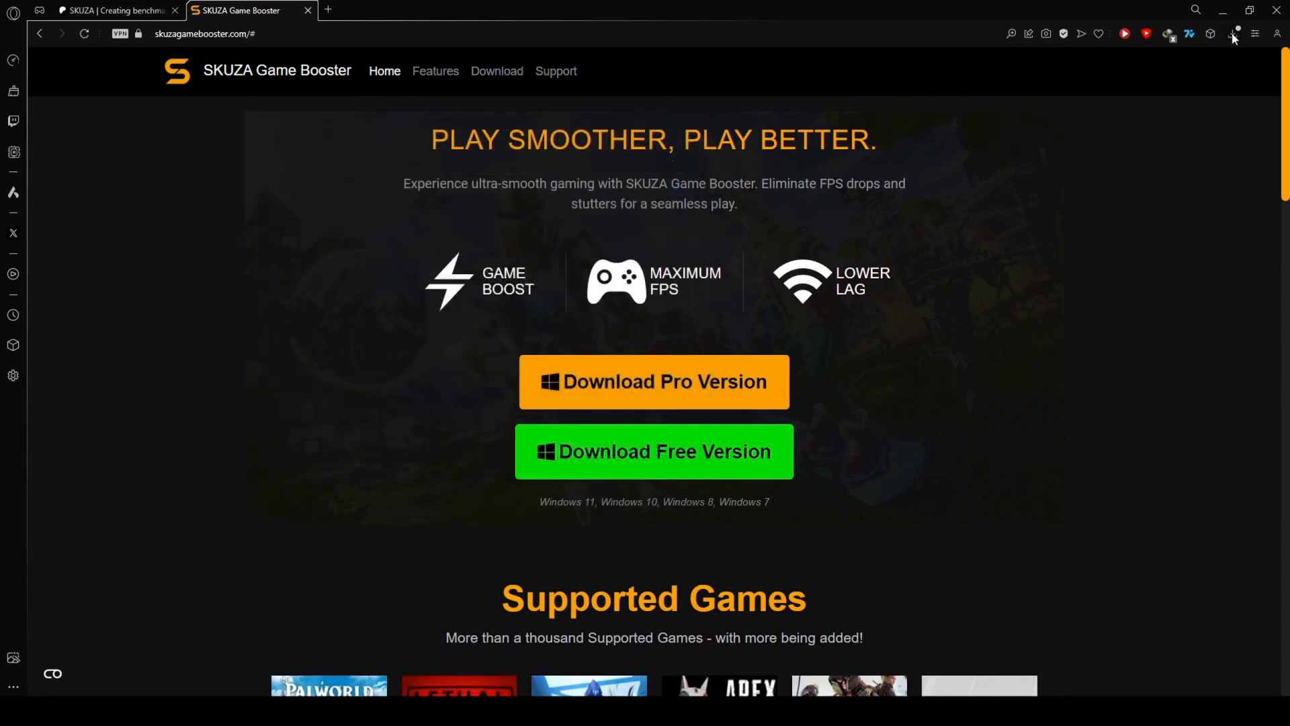
- Run the installer past the SmartScreen warning and install to the default folder
left_click(1233, 33)
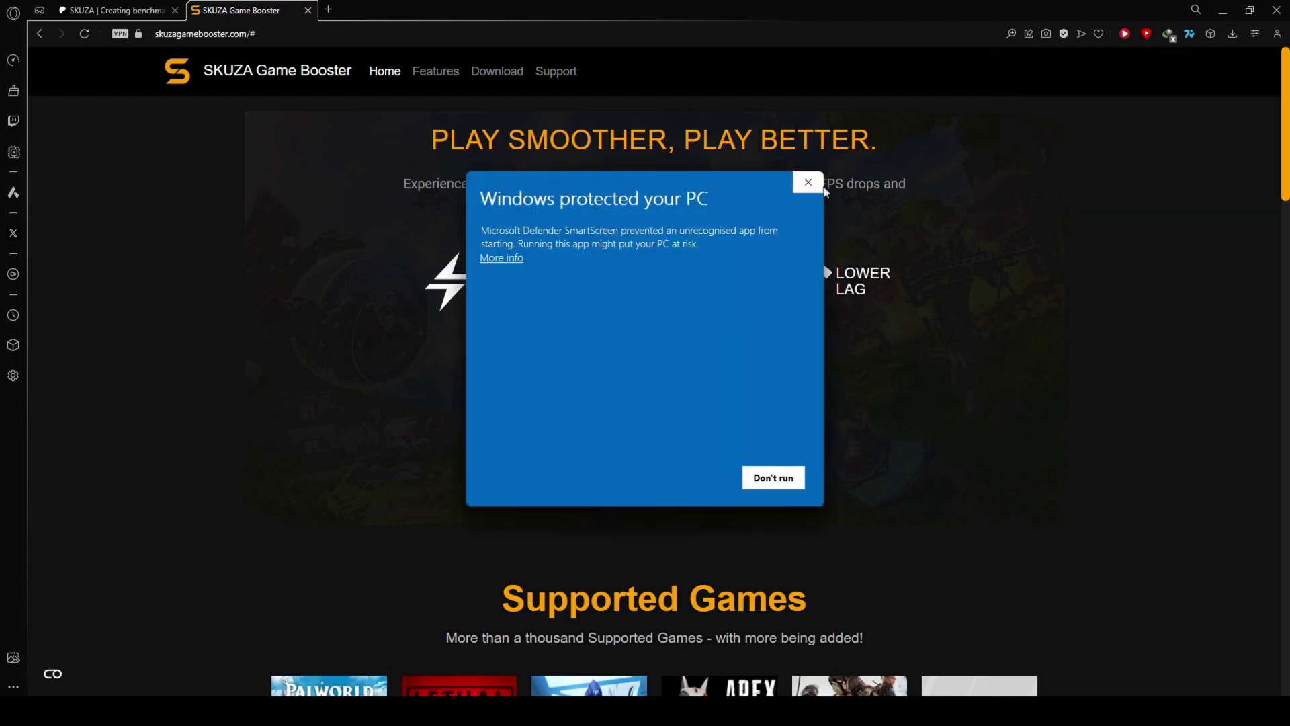
left_click(501, 258)
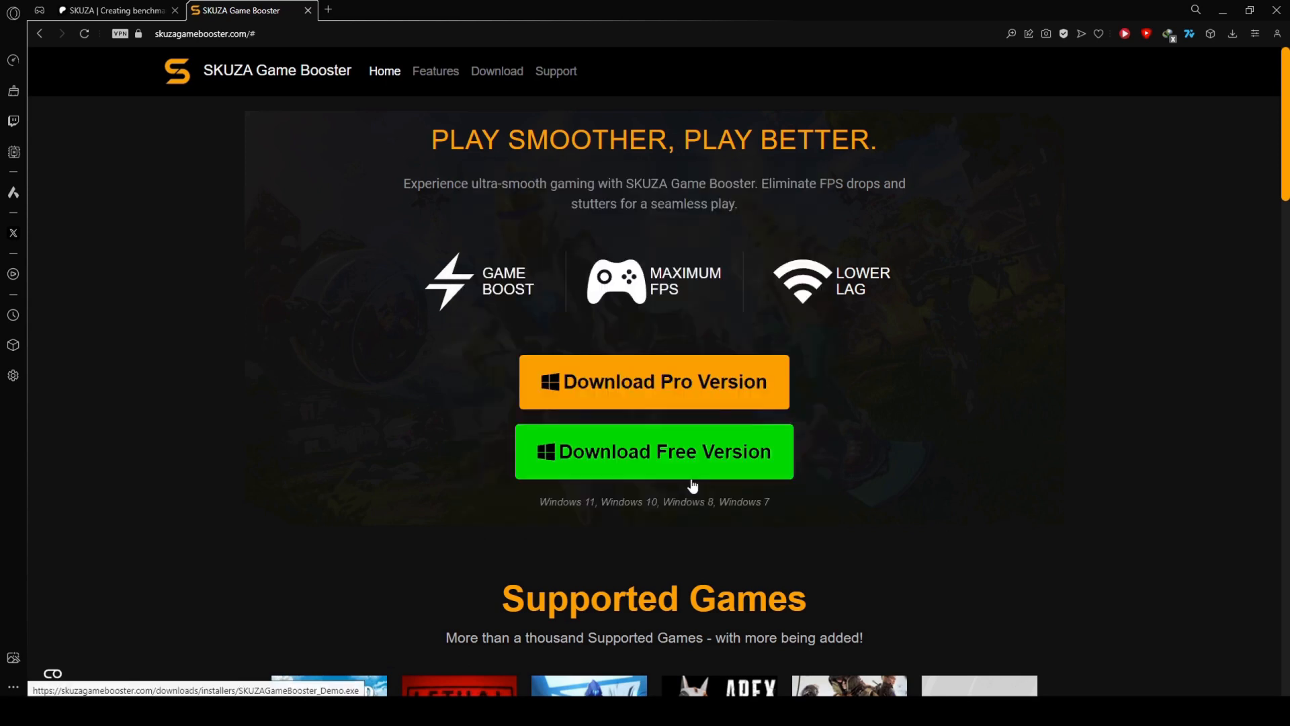
left_click(654, 452)
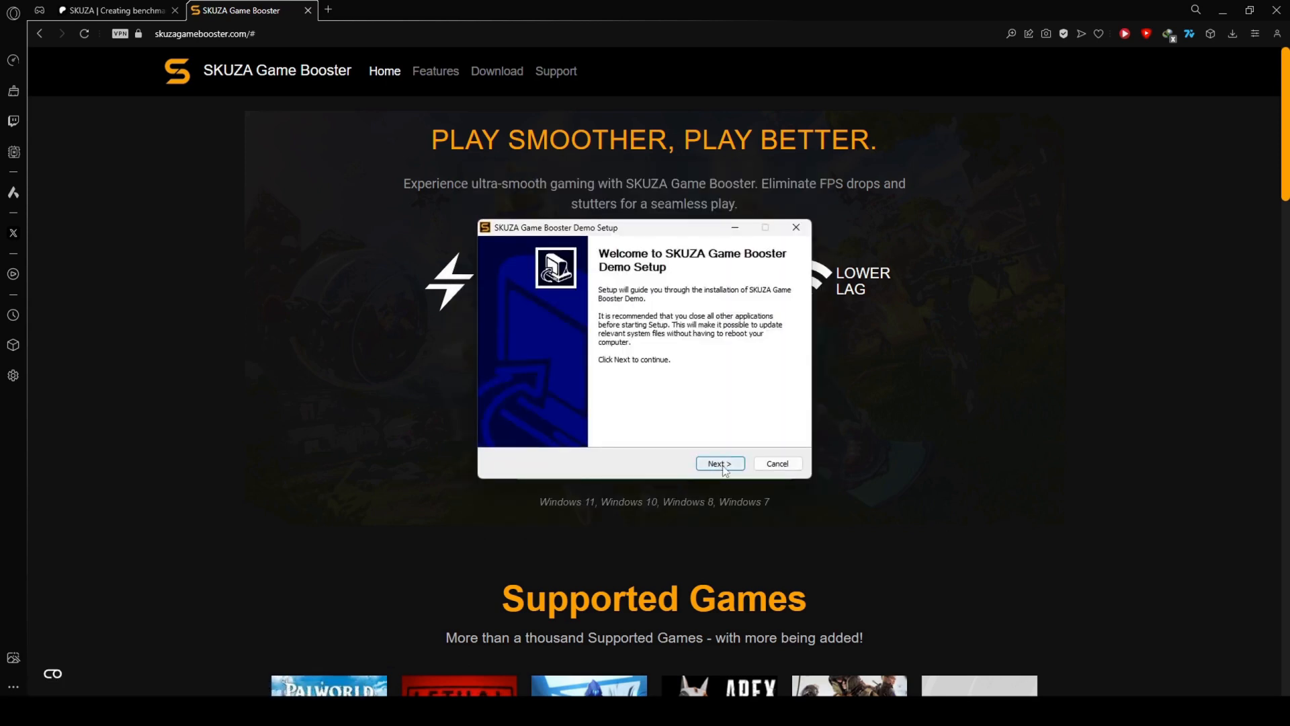
left_click(719, 463)
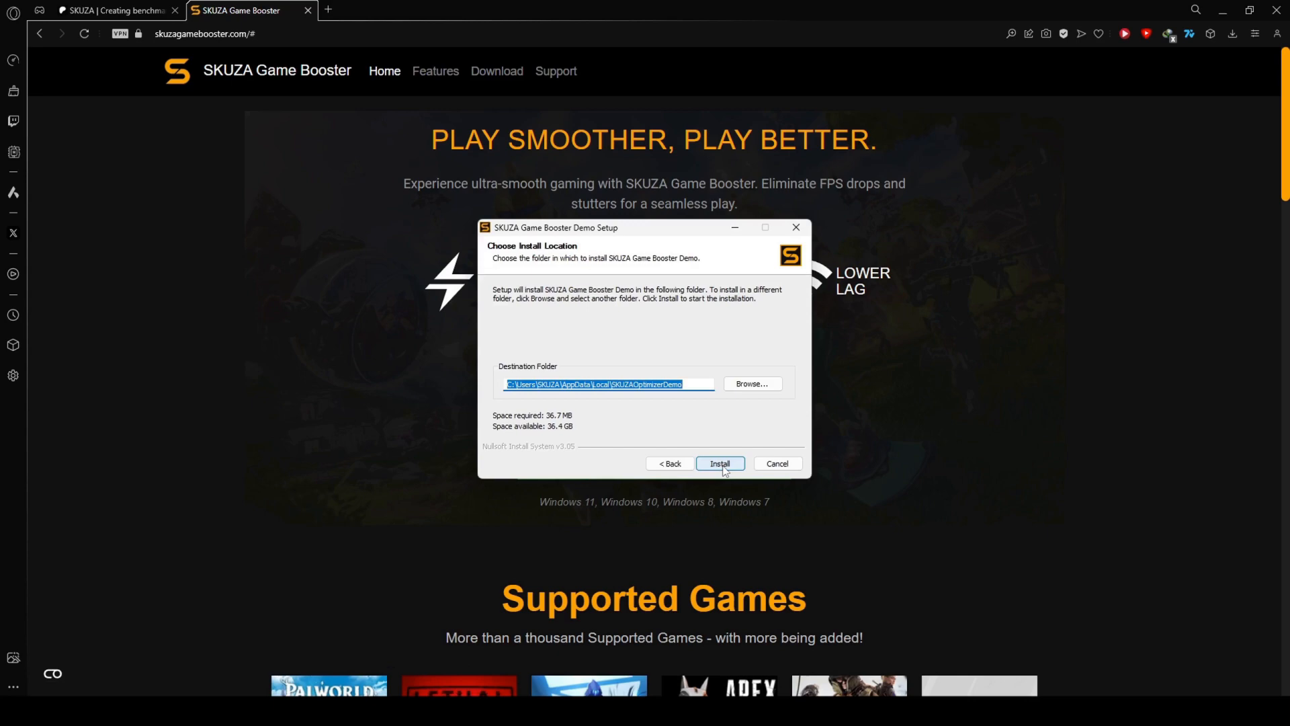
left_click(720, 463)
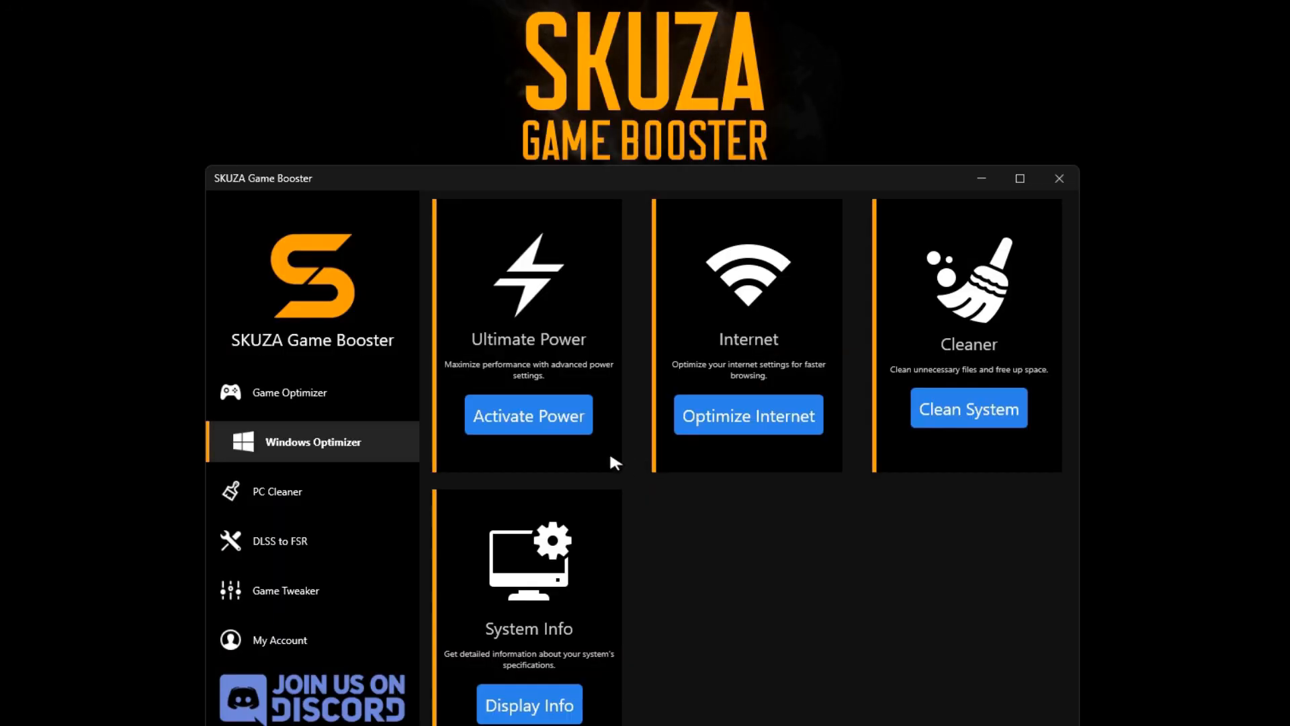
- Find Street Fighter V in Game Optimizer and optimize it with Low Spec - Normal mode
left_click(290, 392)
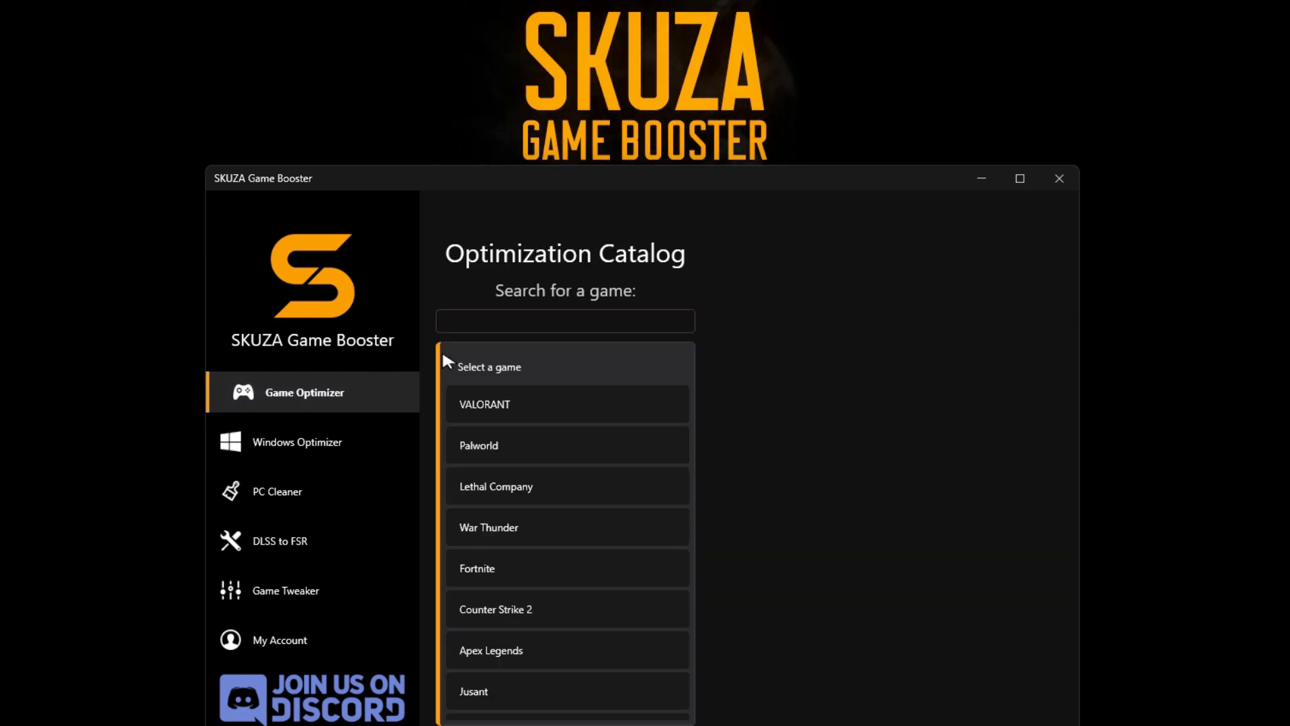
type("Street Fi")
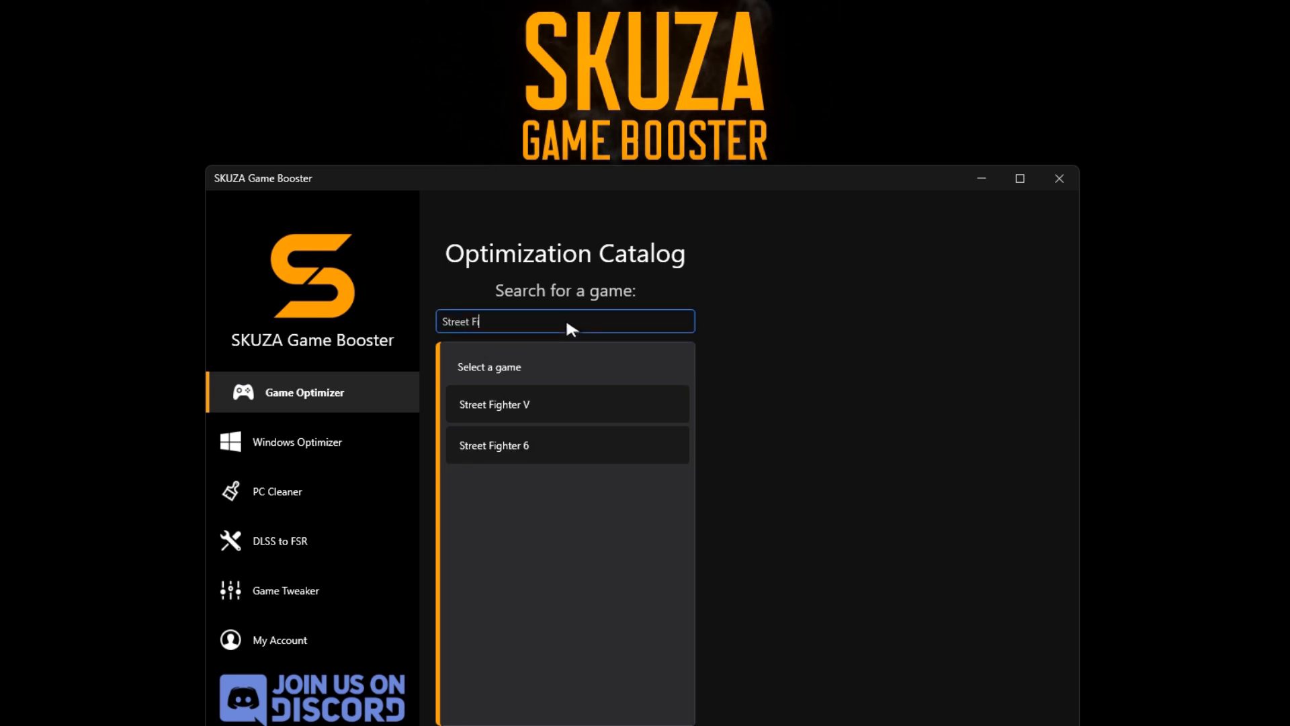
type("ghter V")
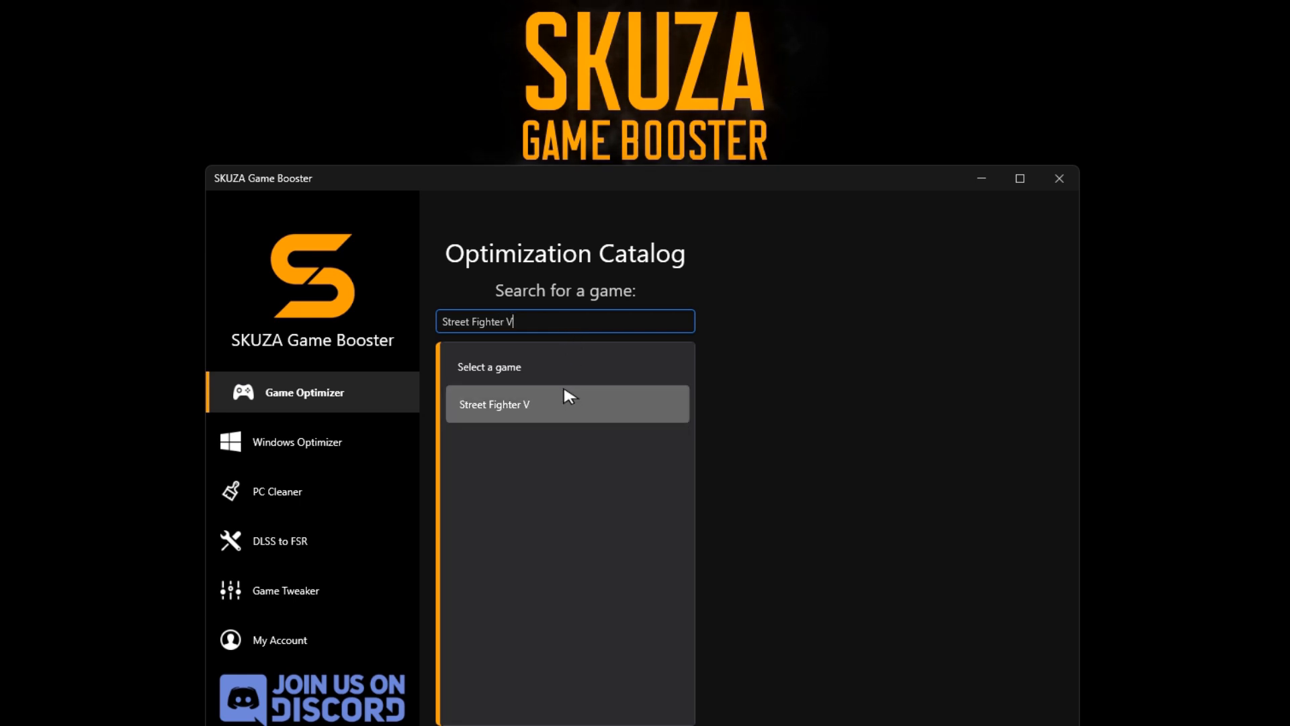
left_click(568, 404)
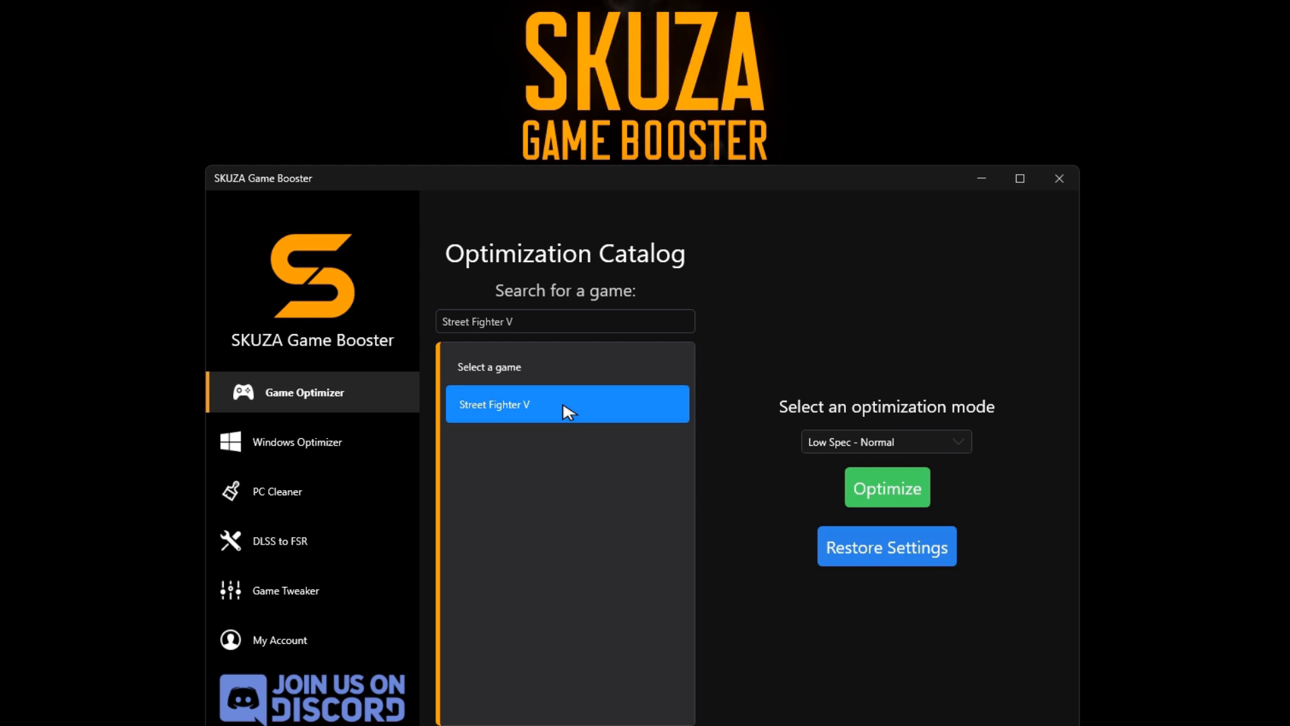
left_click(886, 441)
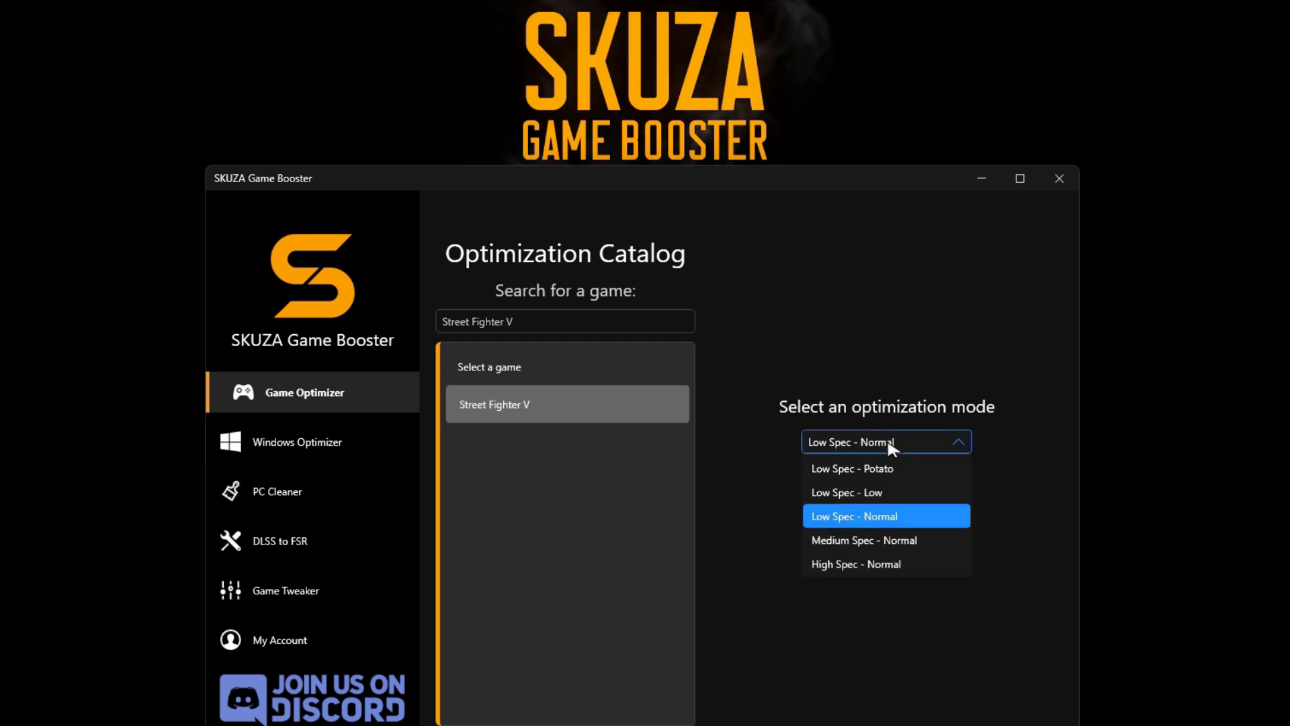
left_click(886, 515)
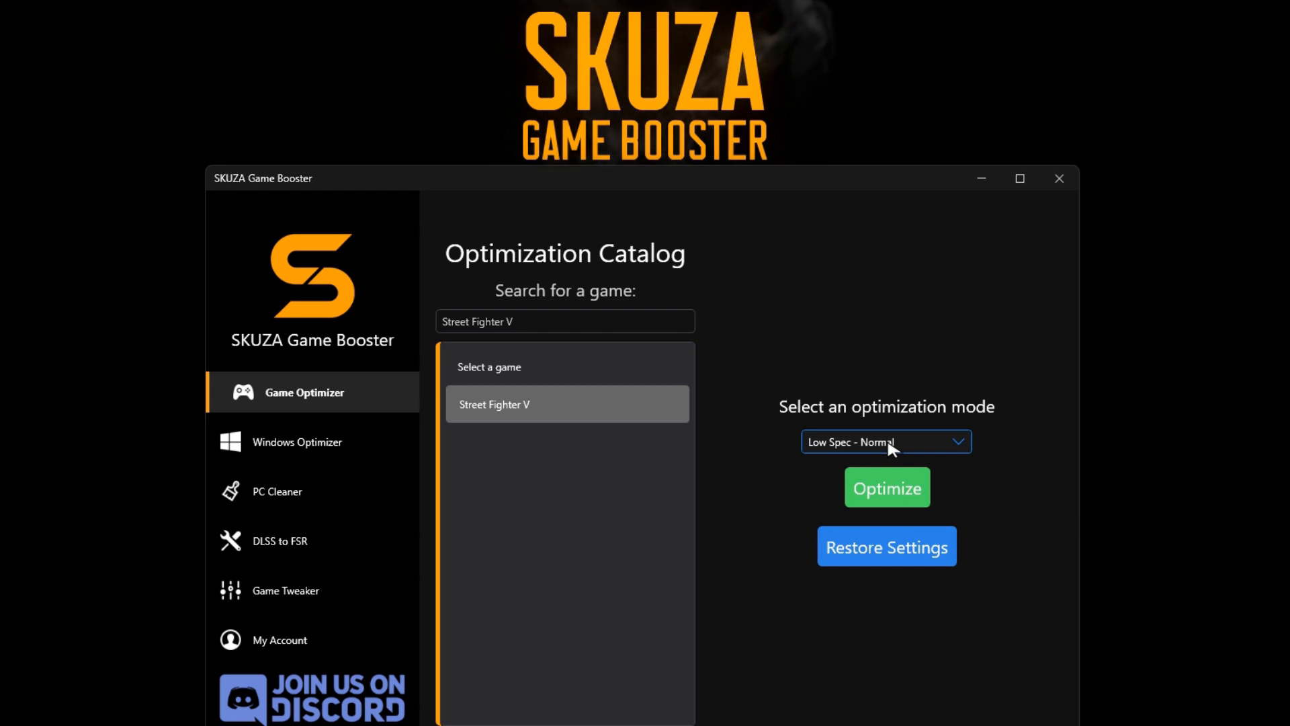
left_click(887, 487)
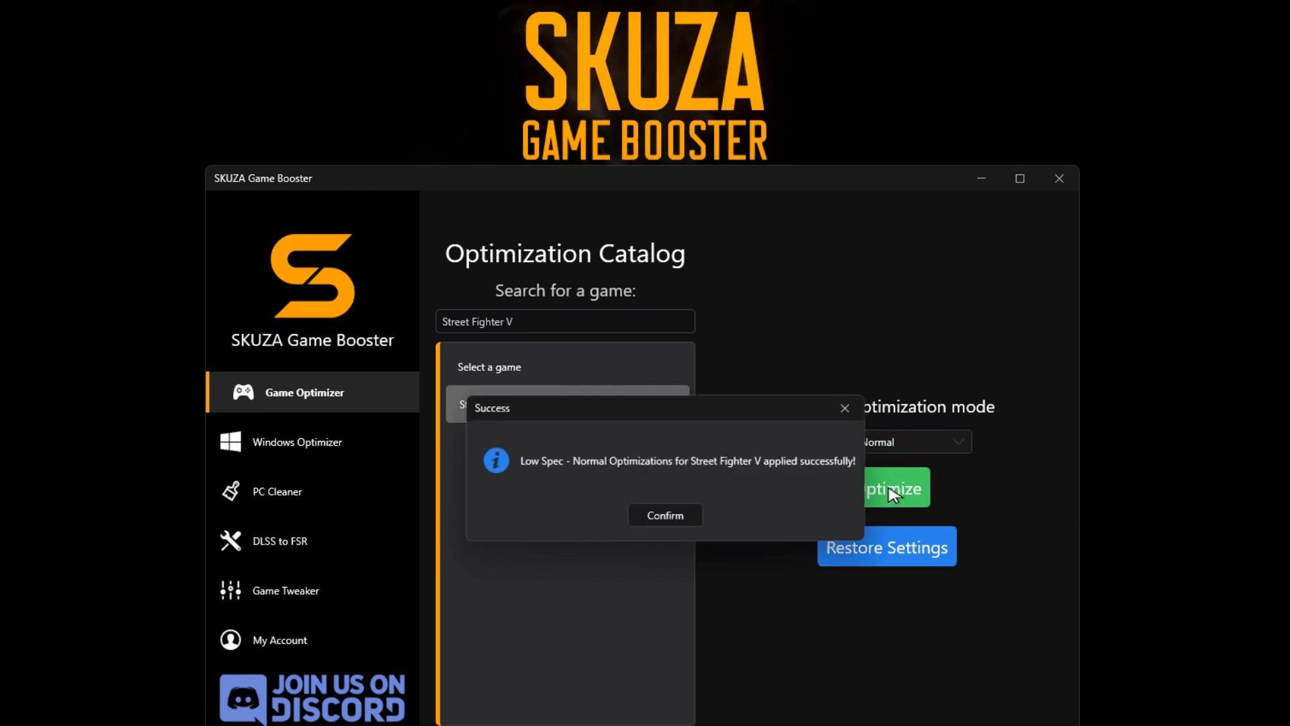
left_click(664, 514)
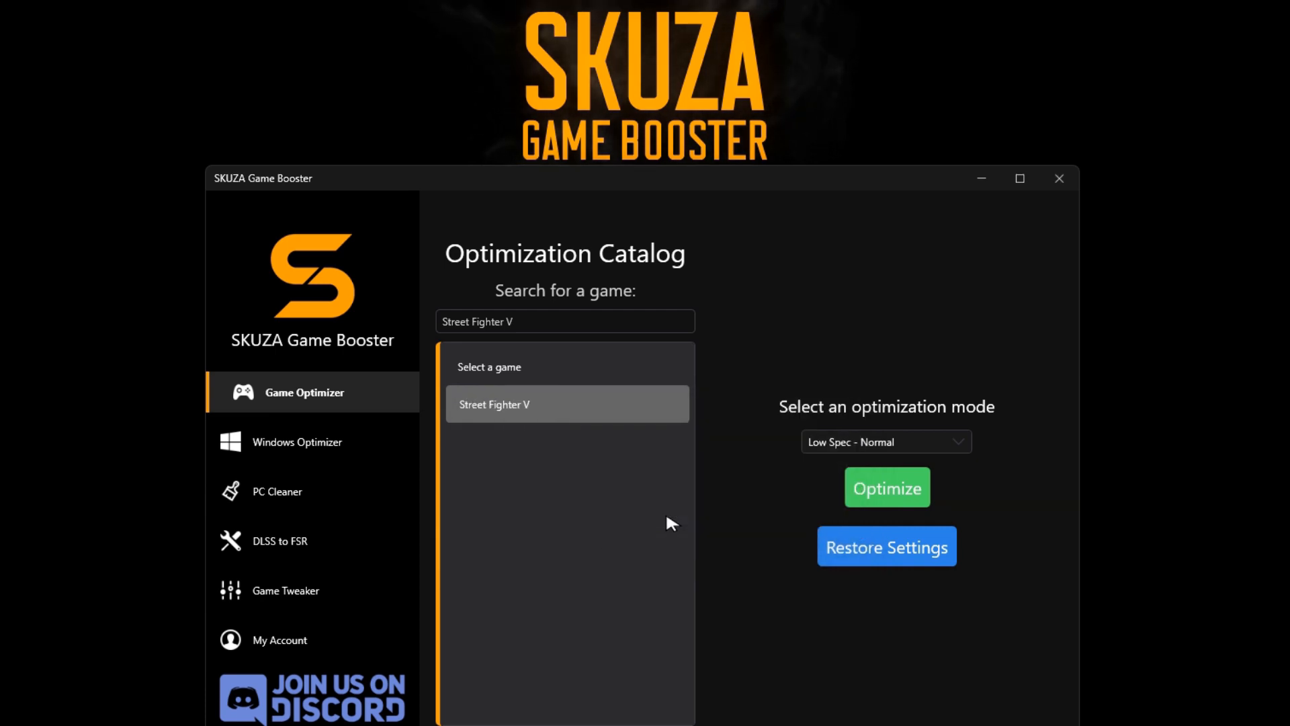
- Enable Ultimate Performance power mode and apply internet optimizations in Windows Optimizer
left_click(297, 442)
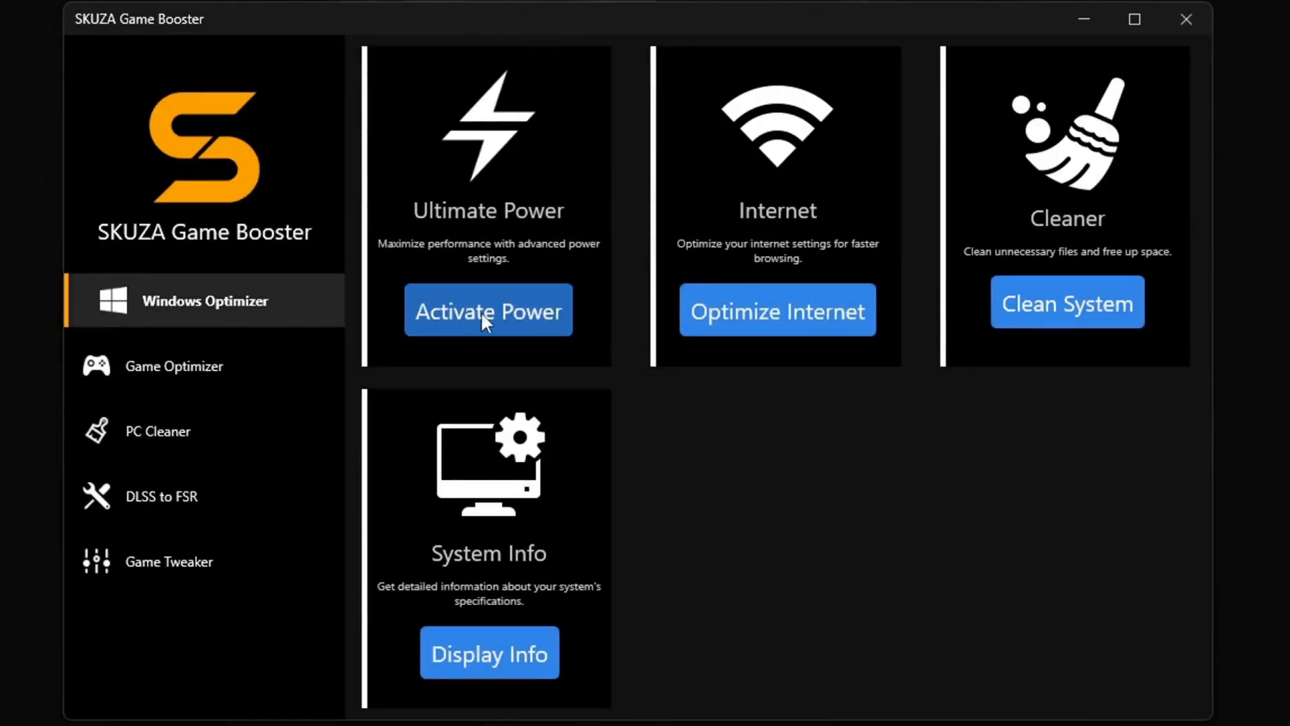
left_click(489, 310)
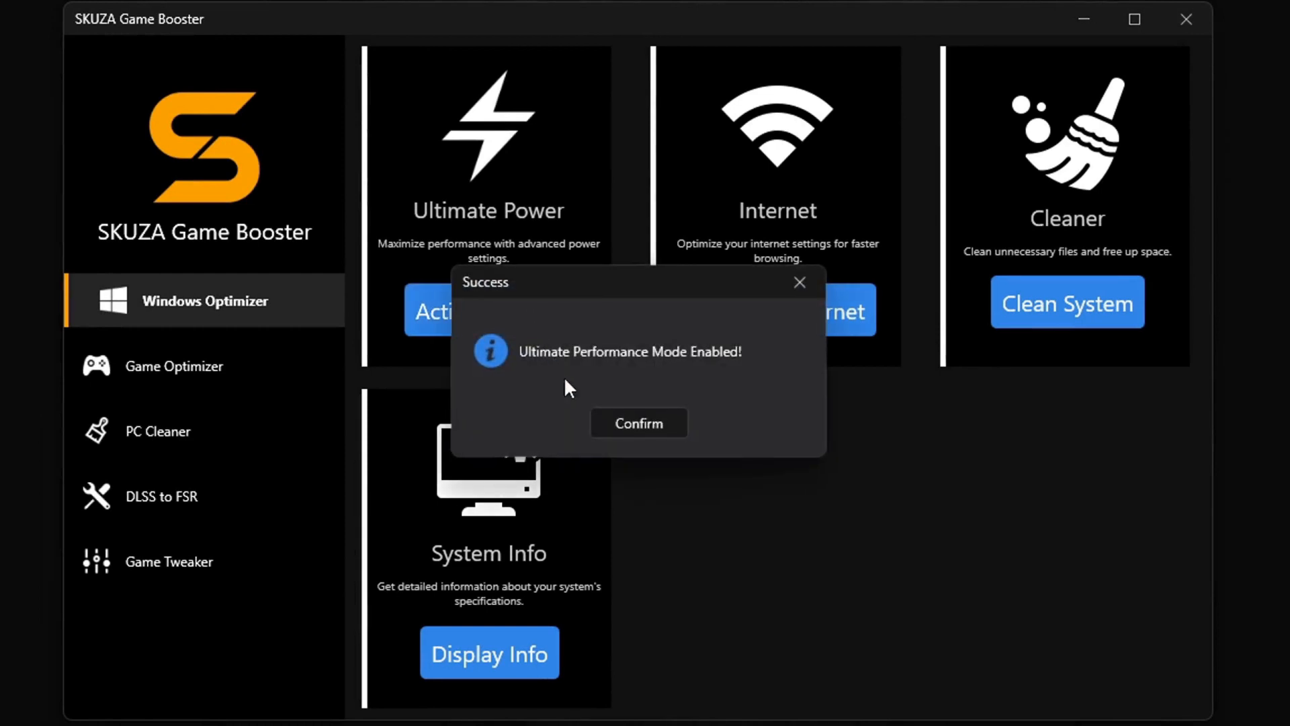
left_click(638, 422)
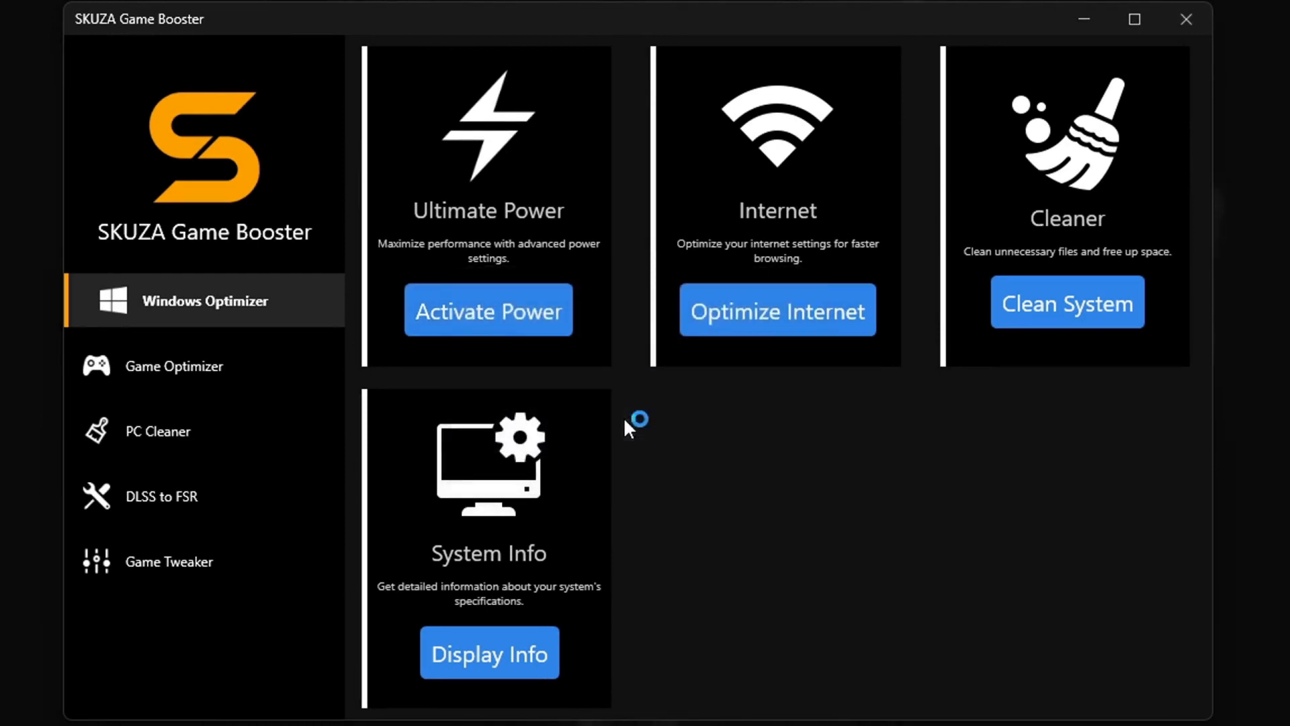
mouse_move(839, 320)
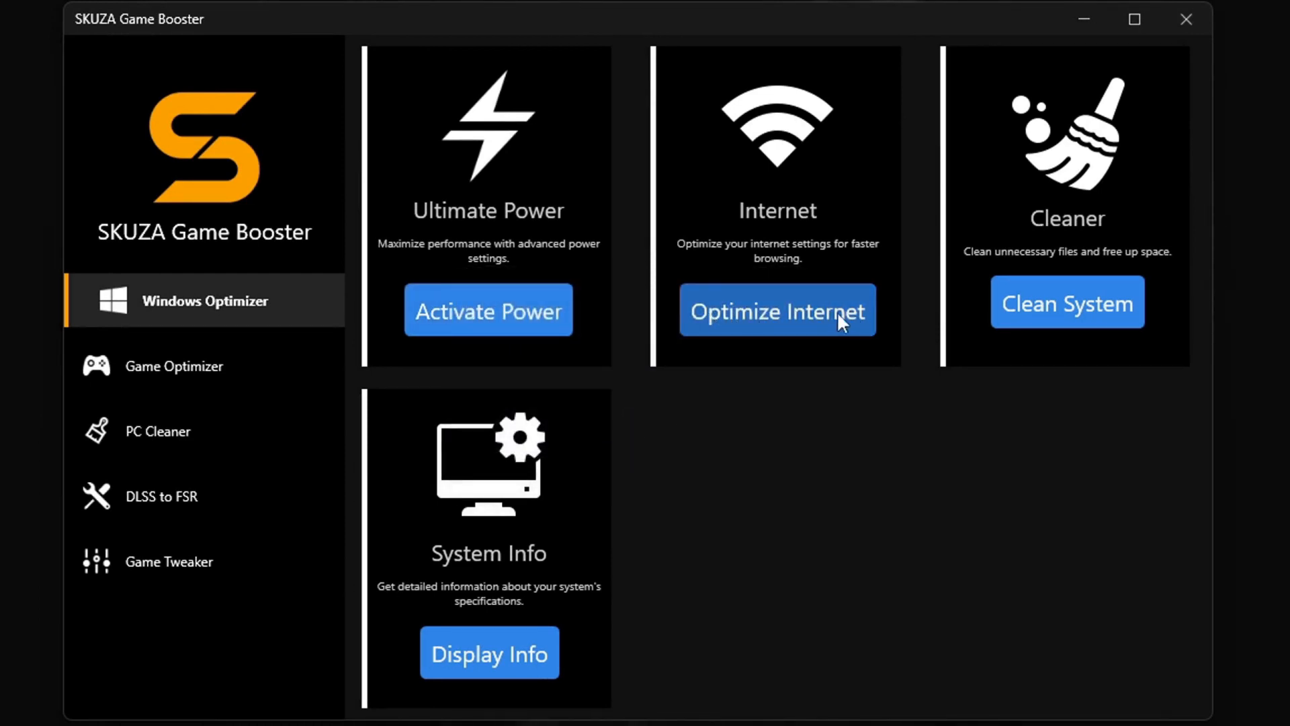
left_click(777, 310)
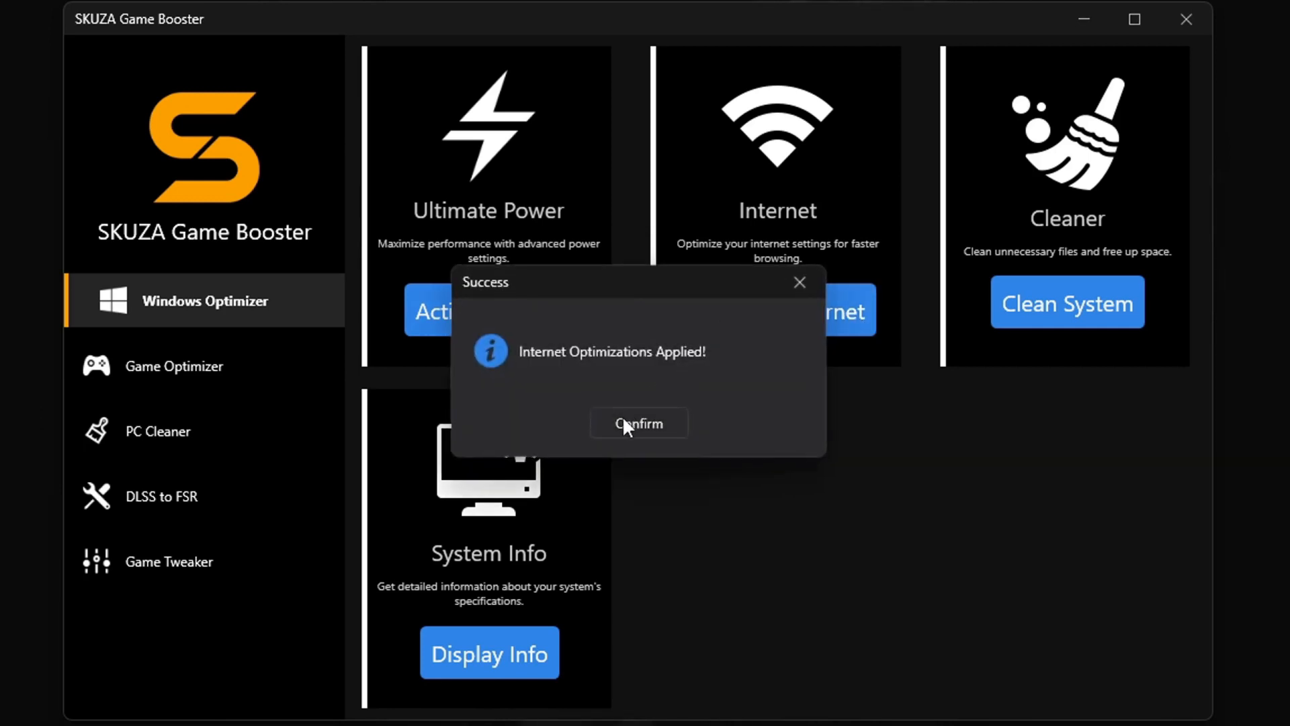
left_click(639, 422)
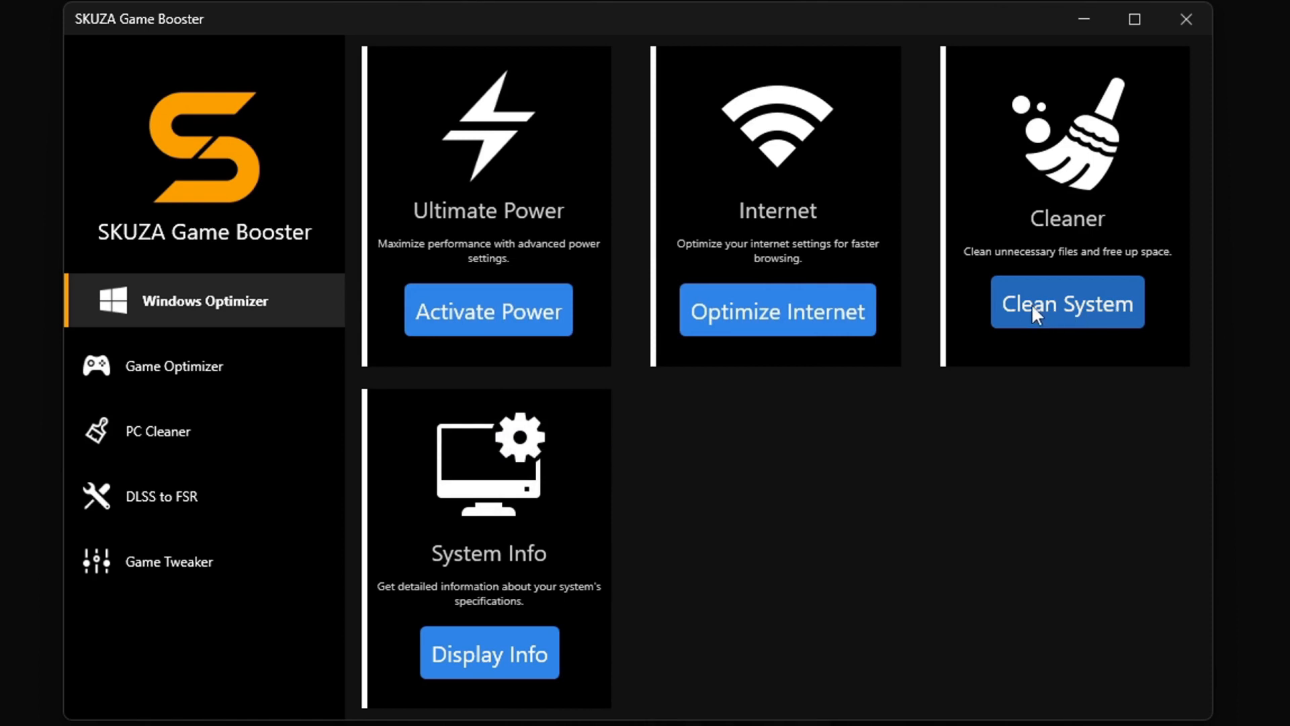
- Clean up temporary files, then view and close the PC specifications
left_click(1067, 302)
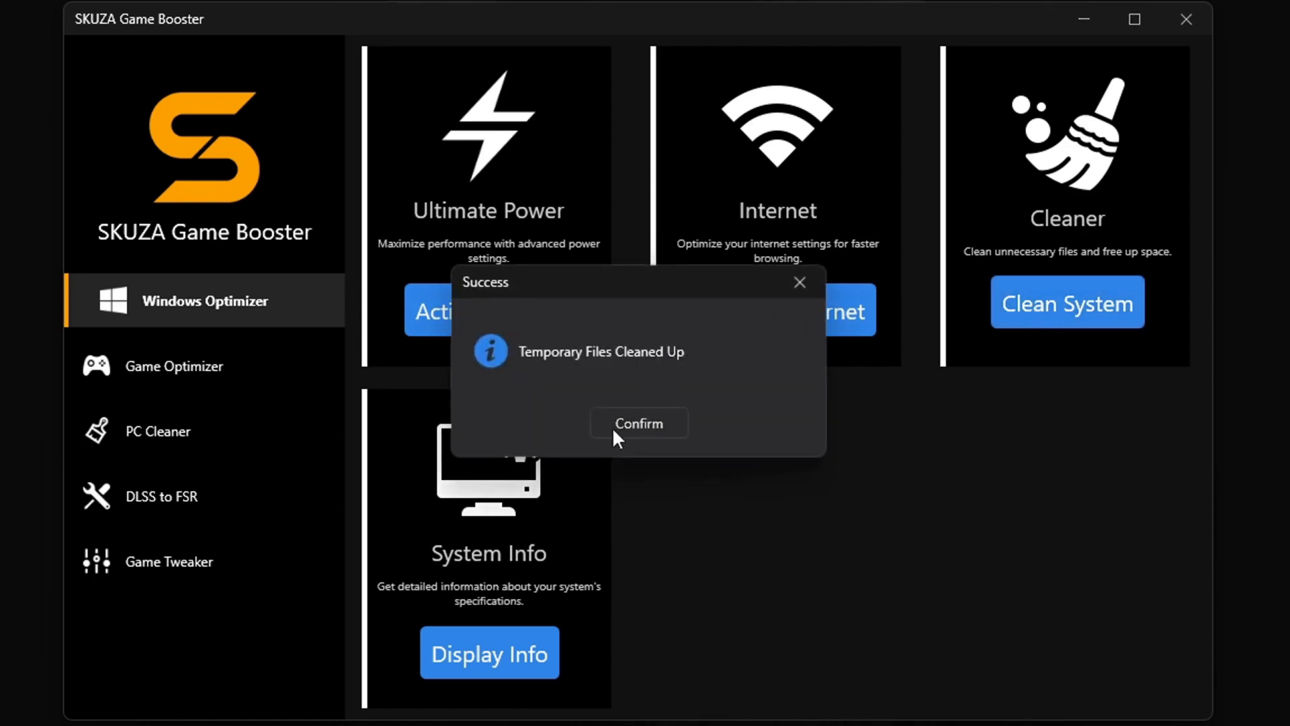
left_click(638, 424)
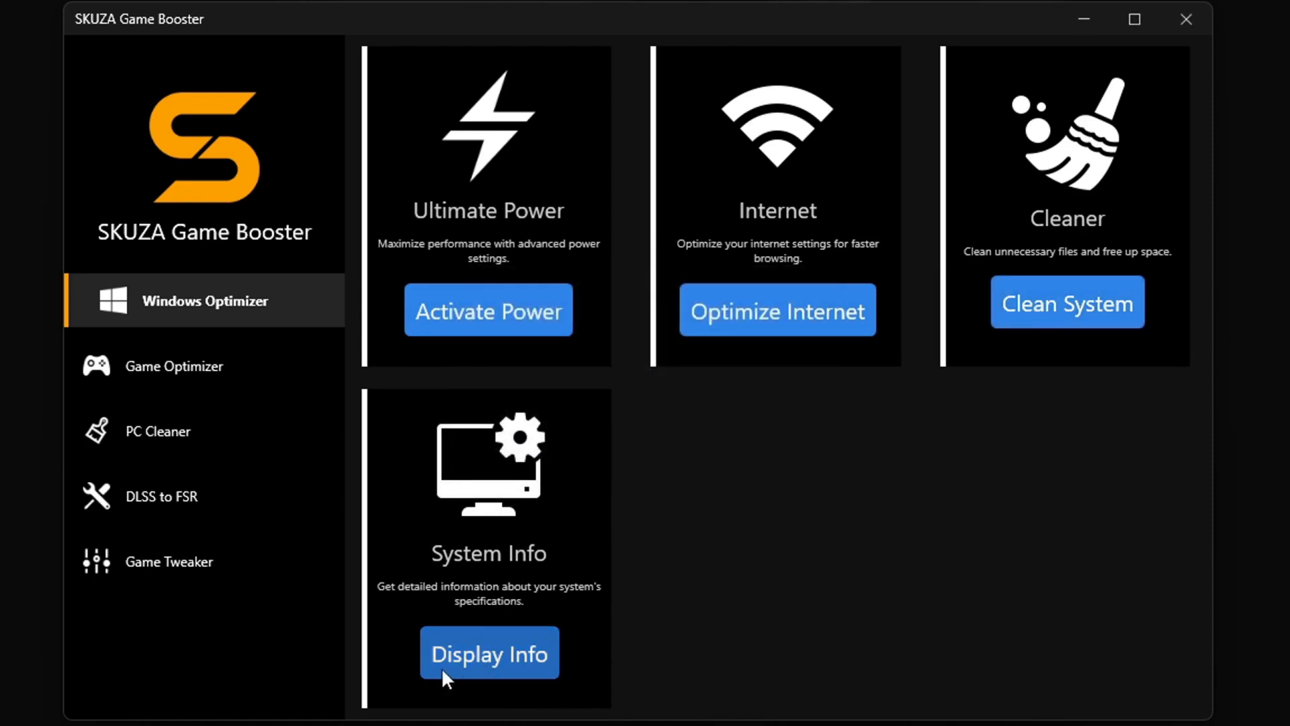
left_click(488, 653)
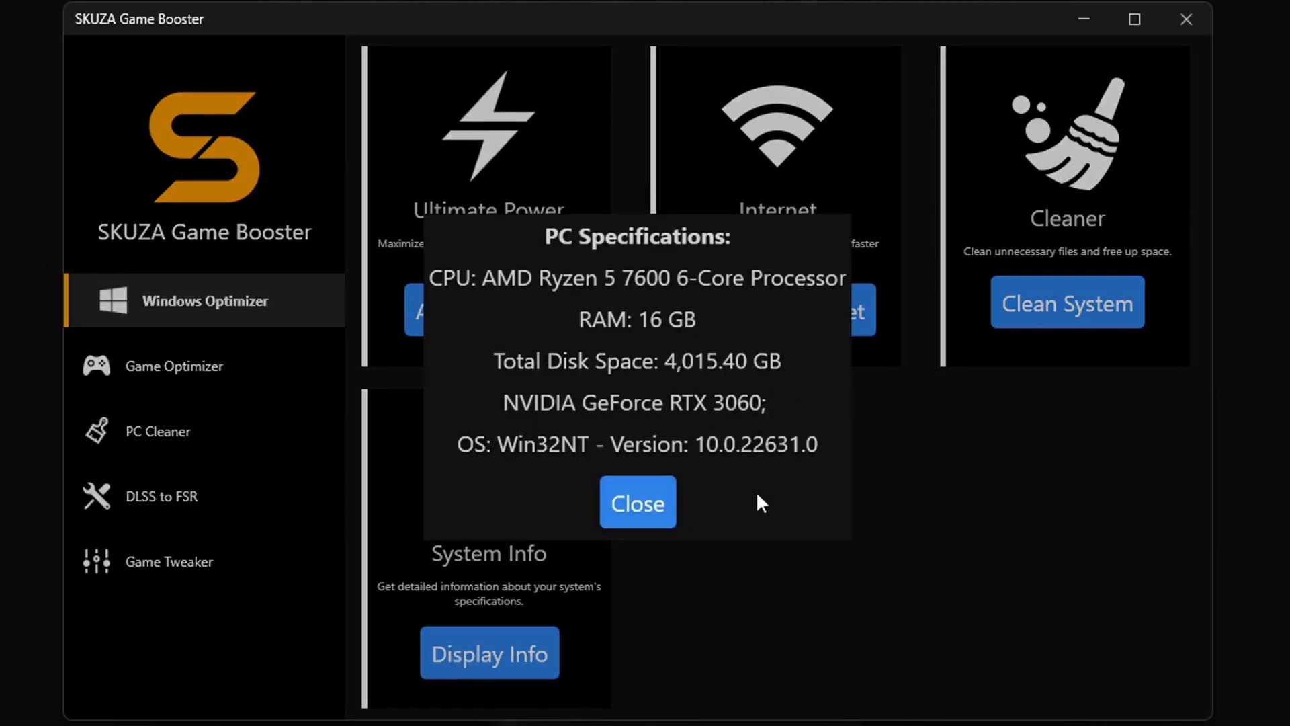
left_click(638, 502)
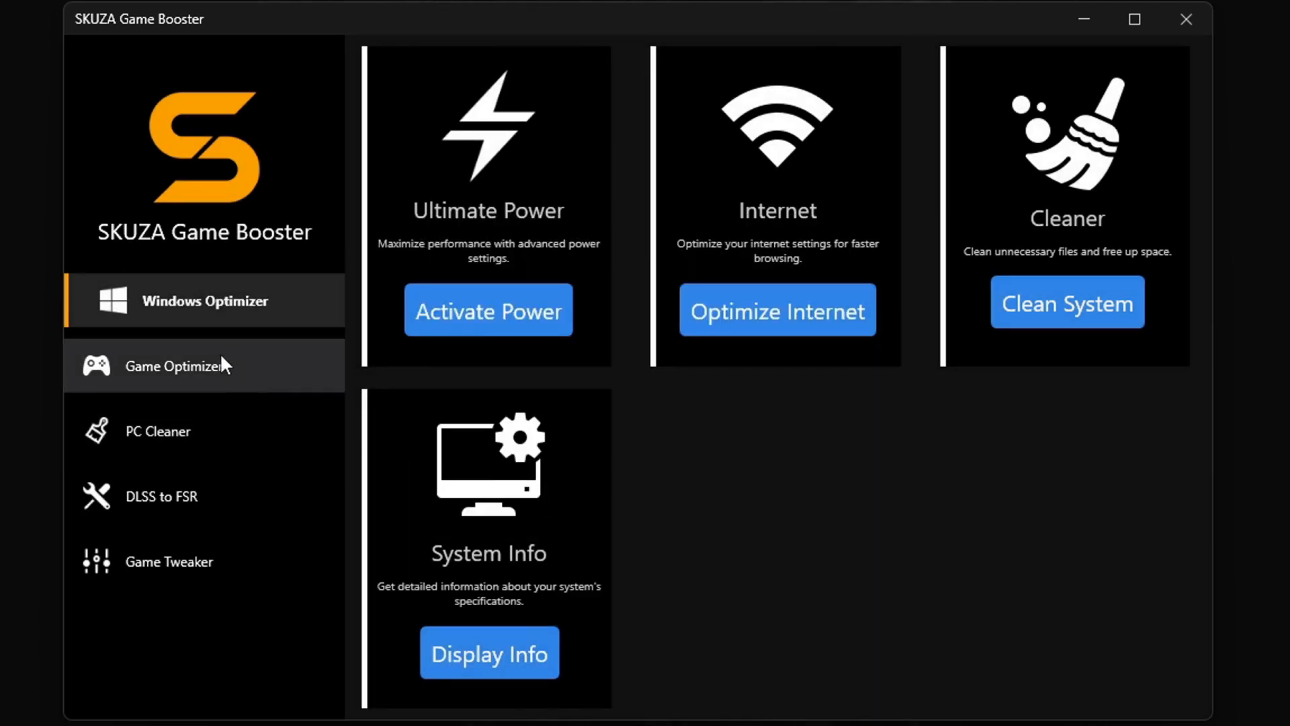
- Run PC Cleaner's Clean Up to free 1,820 MB of memory (84% to 63%)
left_click(178, 366)
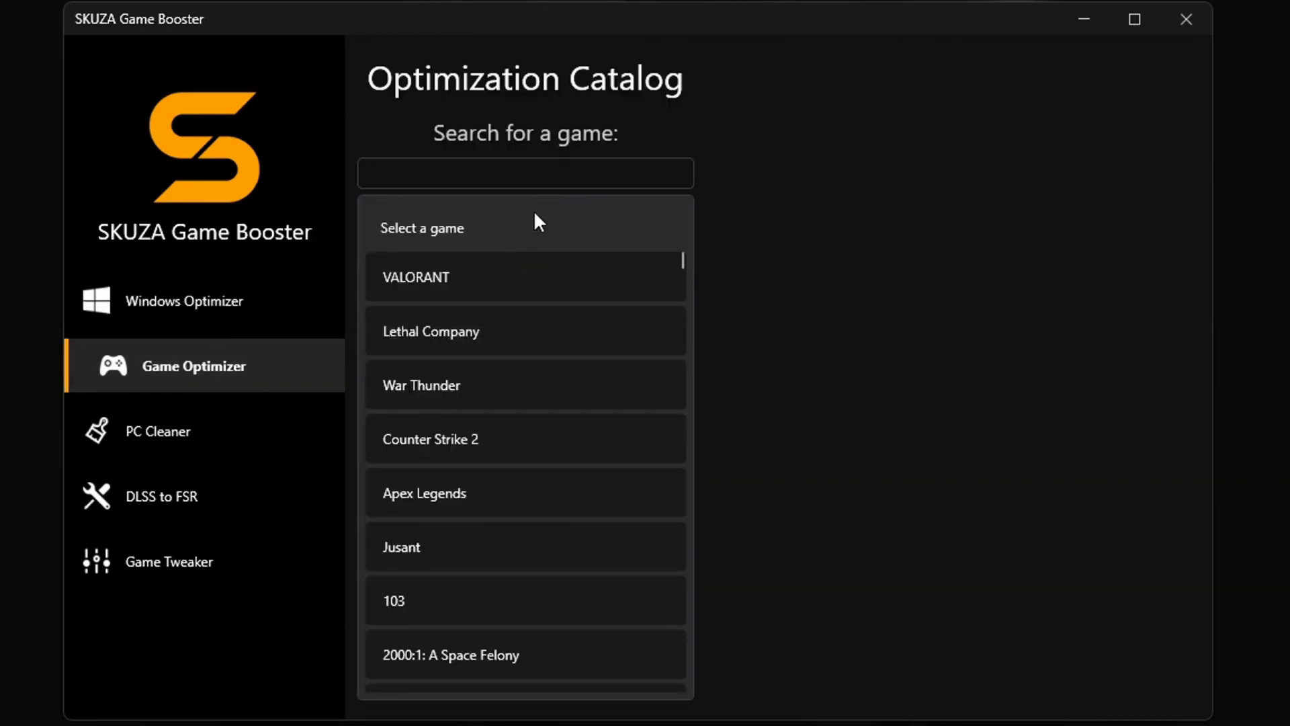
left_click(157, 431)
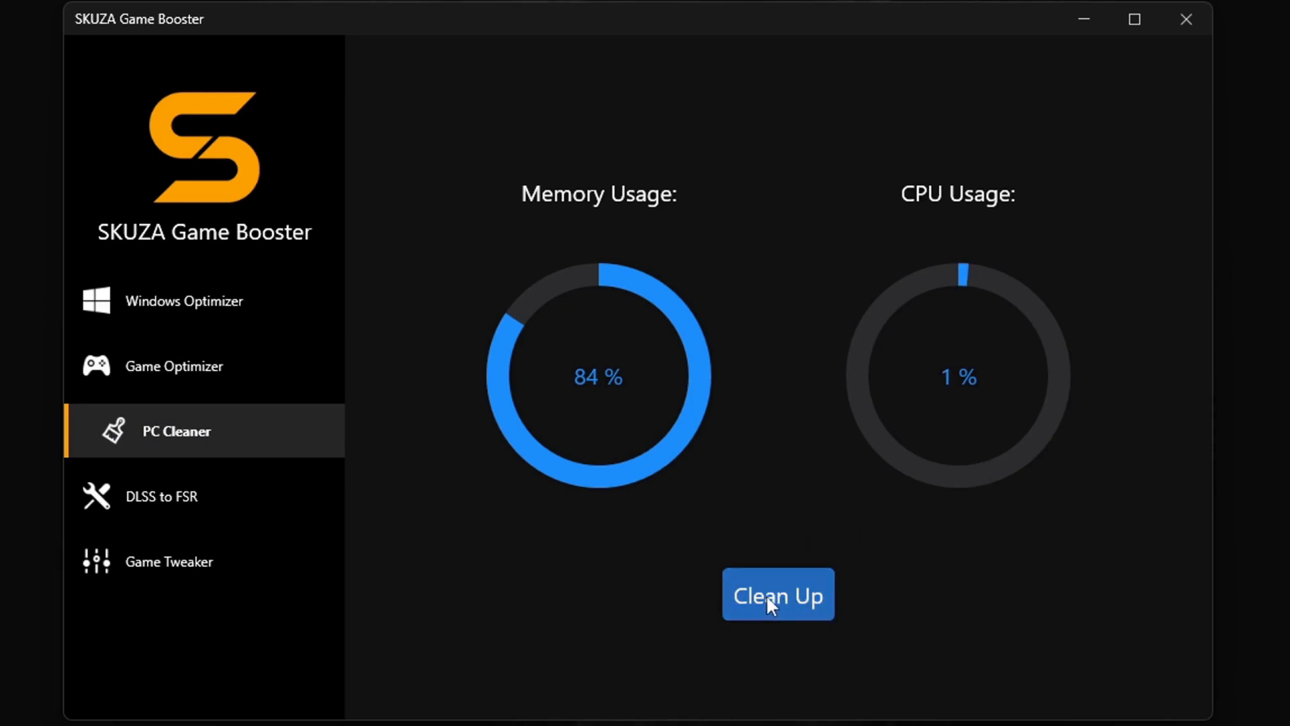
left_click(778, 594)
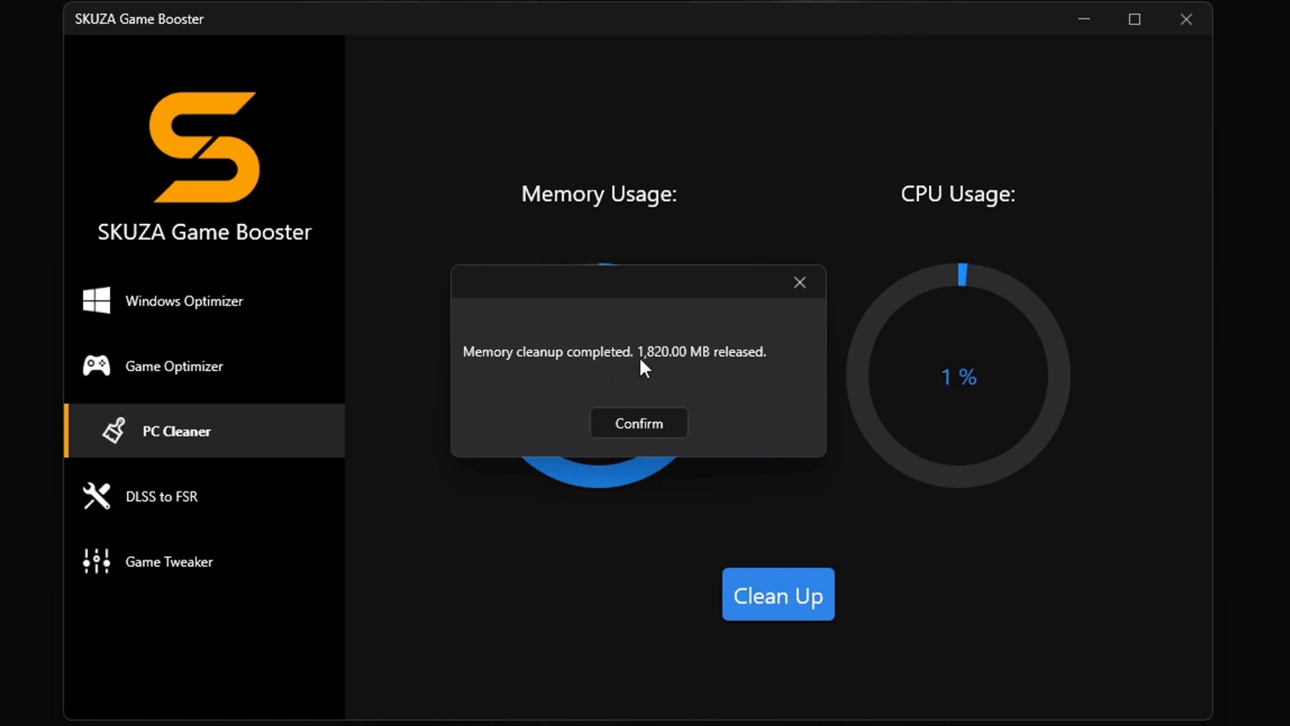
left_click(639, 422)
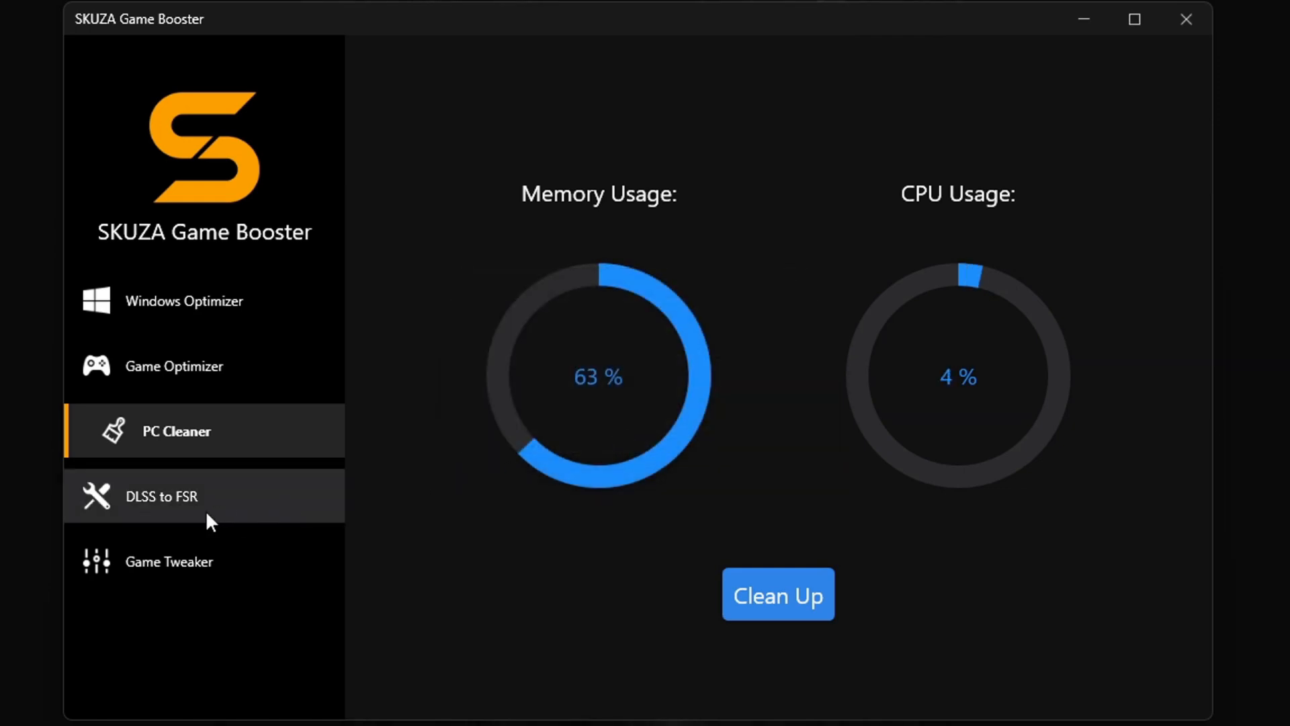
- In DLSS to FSR, select Cyberpunk 2077 and its folder H:\Games\Cyberpunk 2077 2.1
left_click(162, 496)
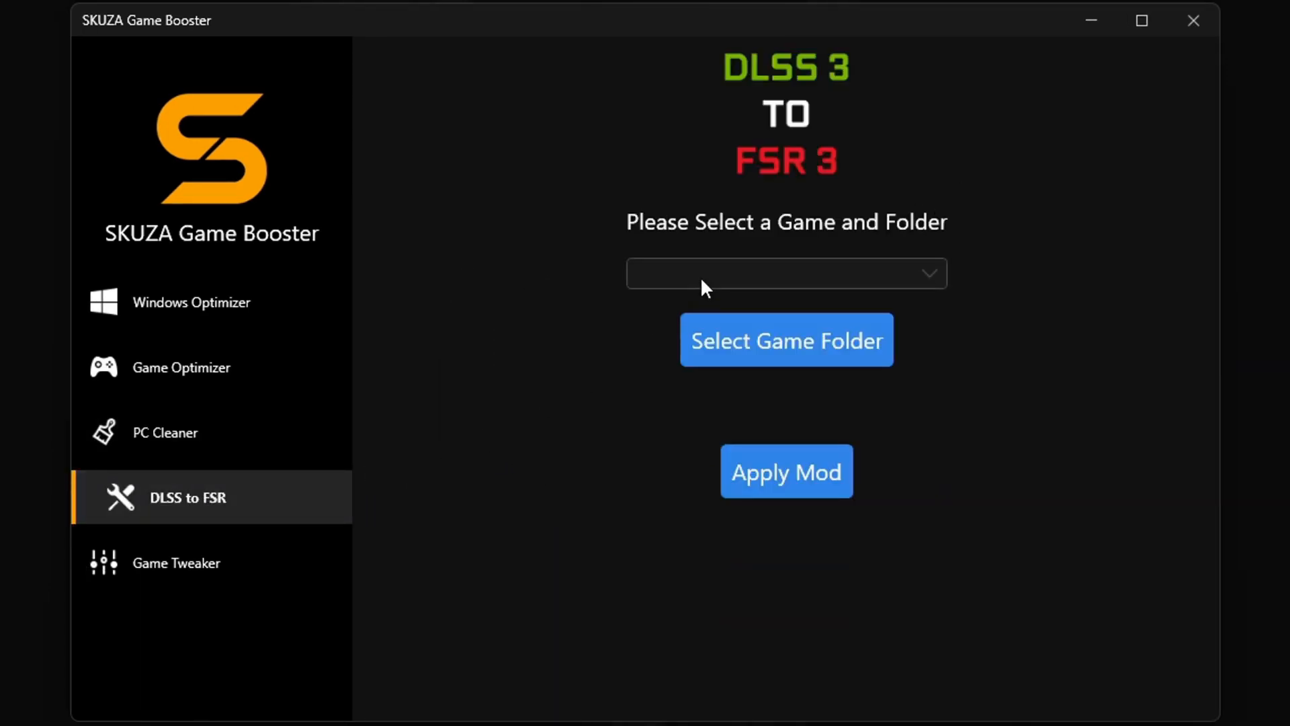
left_click(787, 273)
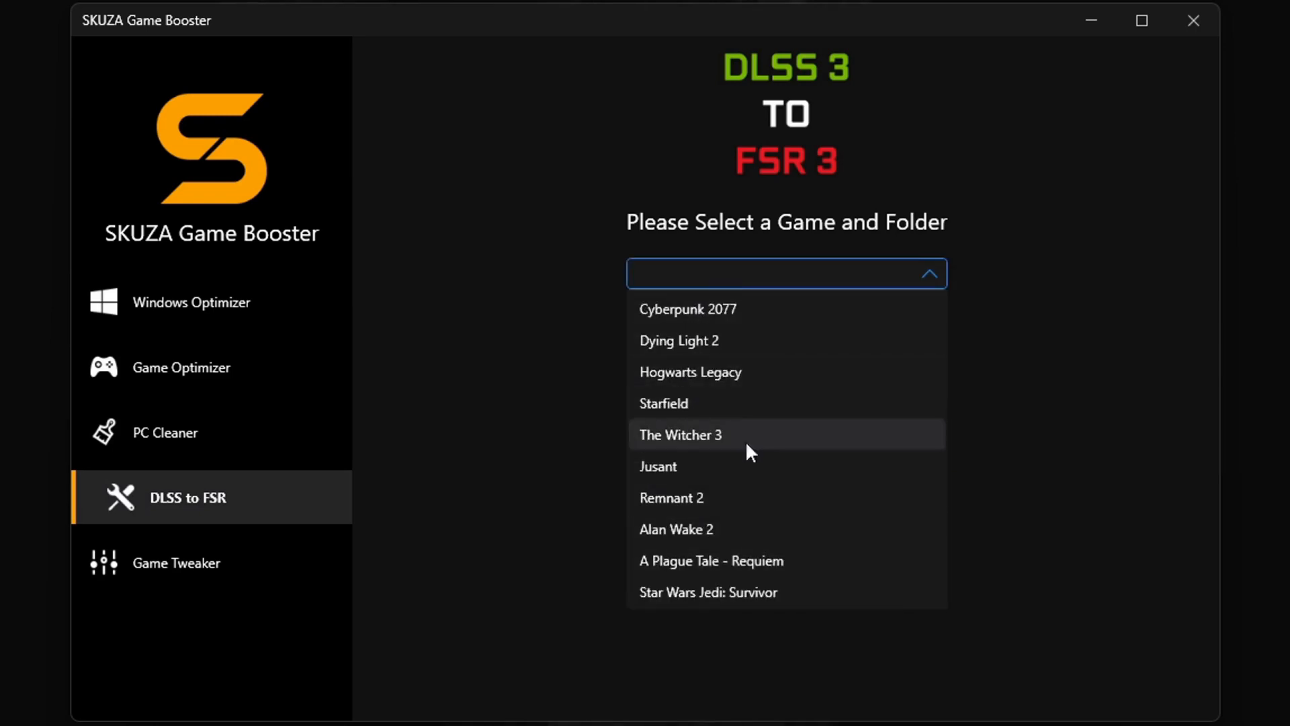
left_click(688, 309)
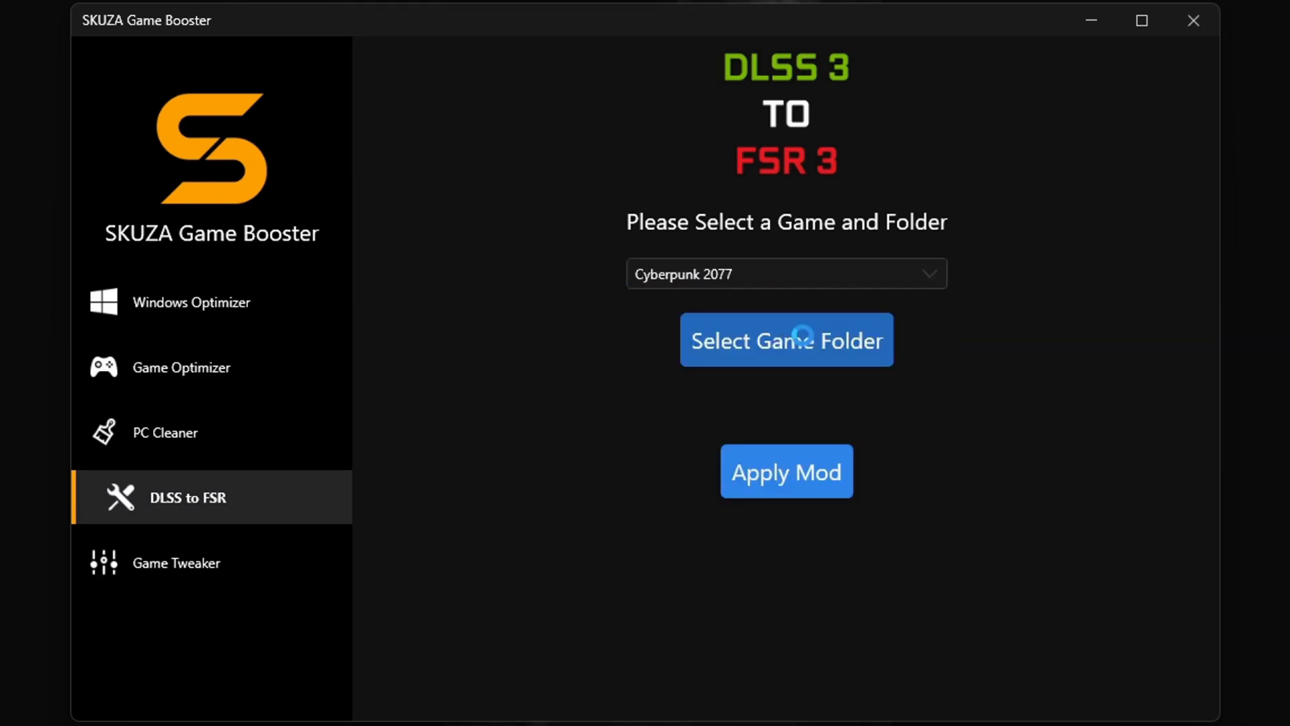
left_click(786, 339)
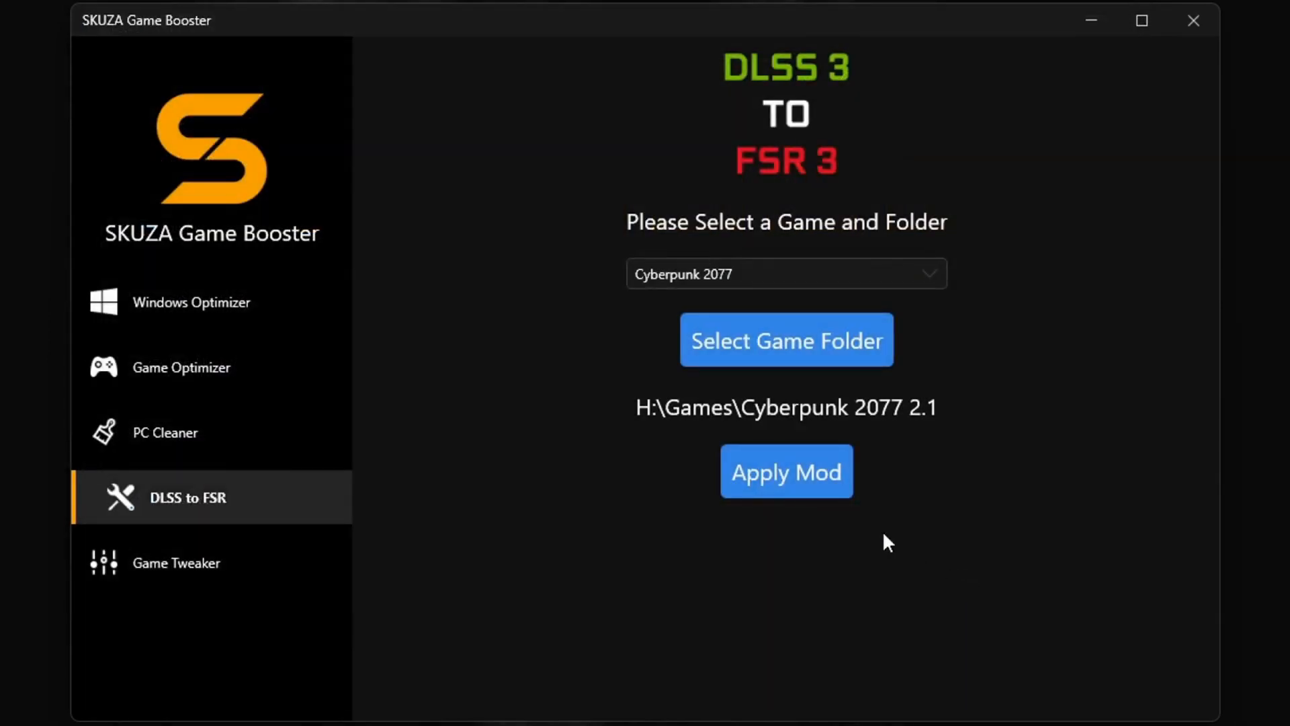
left_click(787, 471)
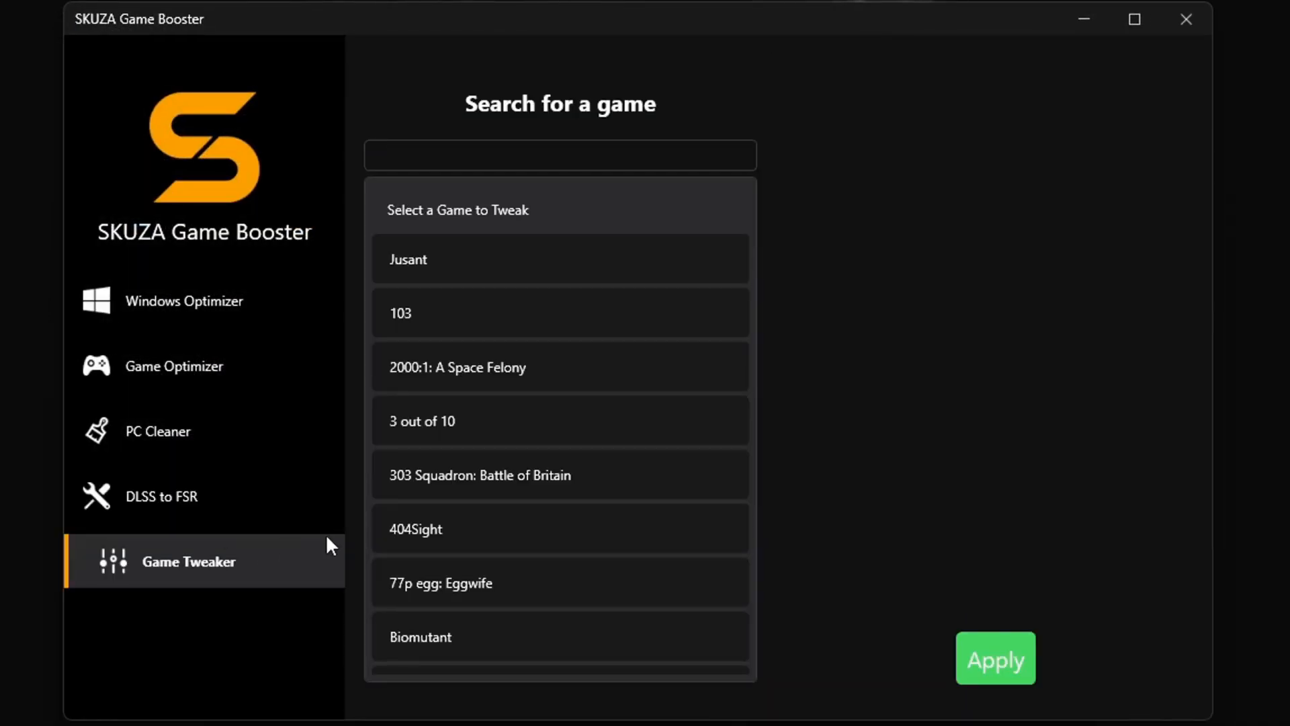
mouse_move(190, 567)
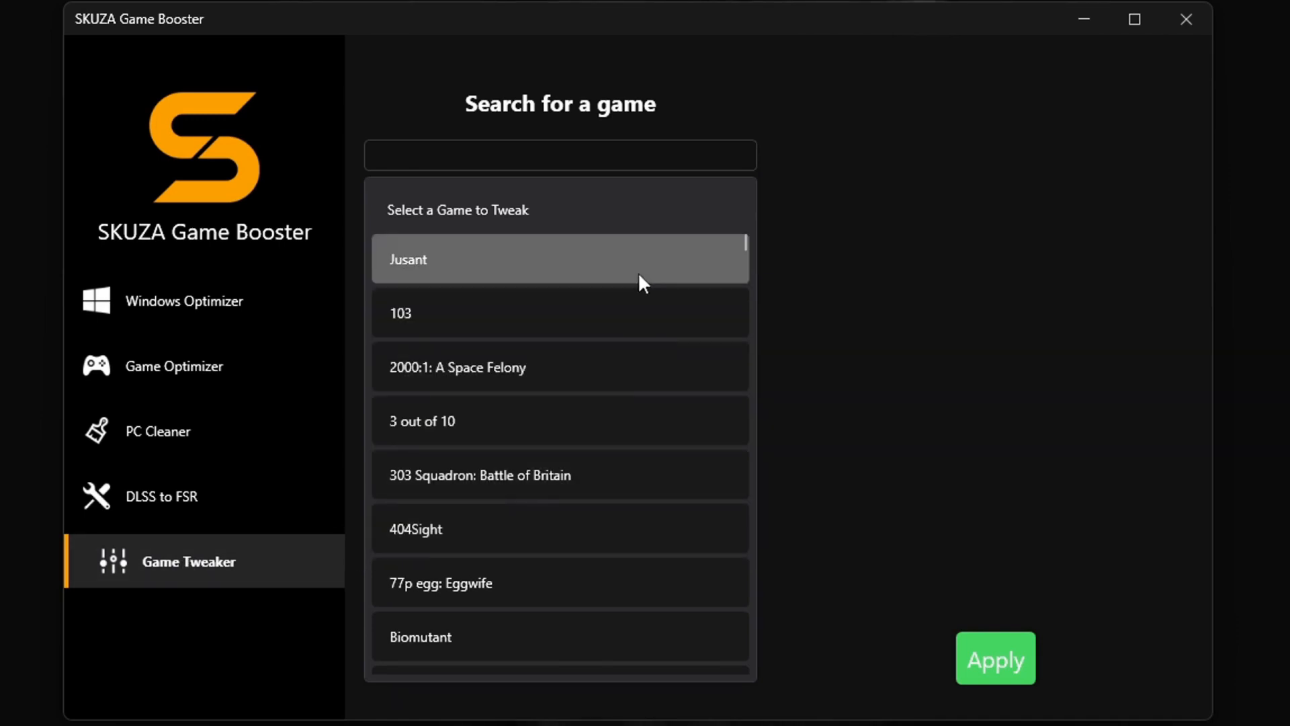
- Select Jusant in Game Tweaker and switch MotionBlur on
left_click(559, 259)
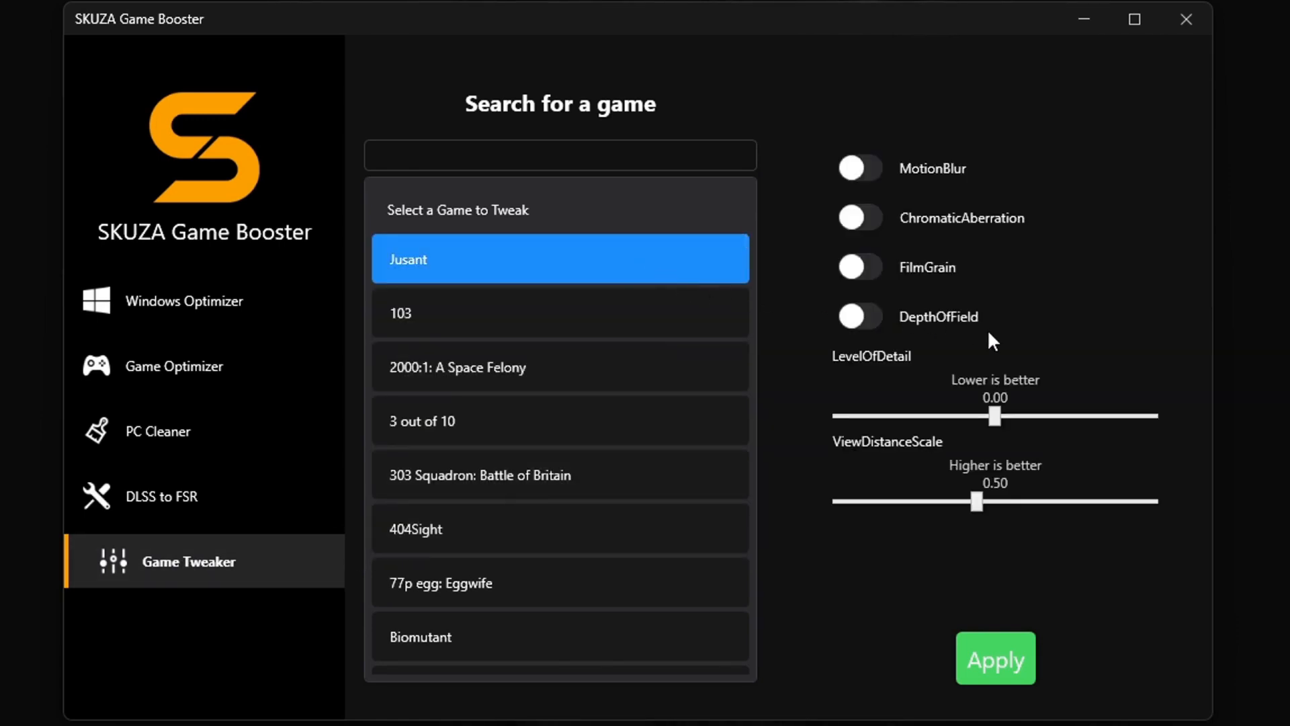
left_click(860, 168)
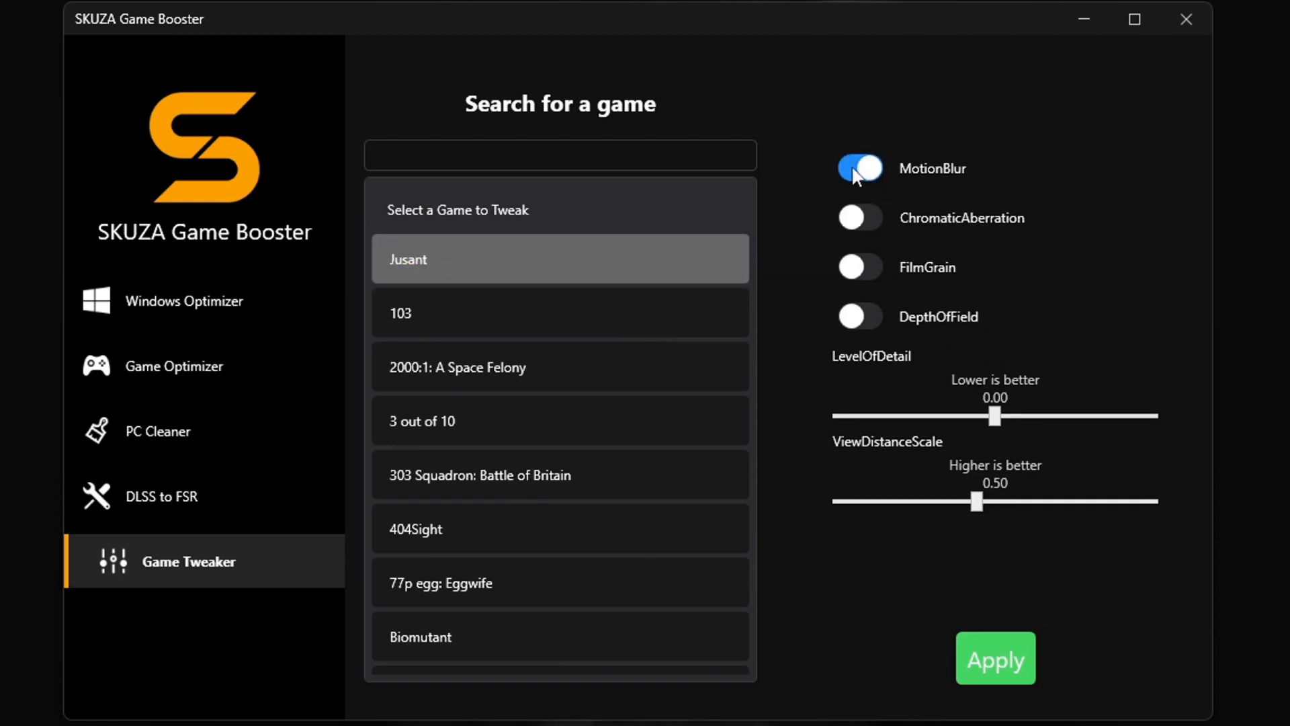